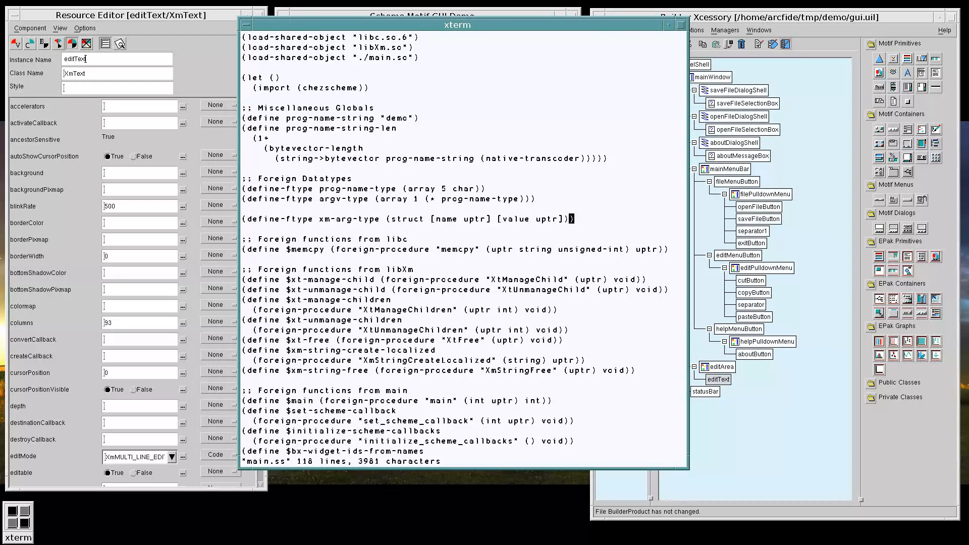
pyautogui.moveTo(346, 259)
pyautogui.write('(d')
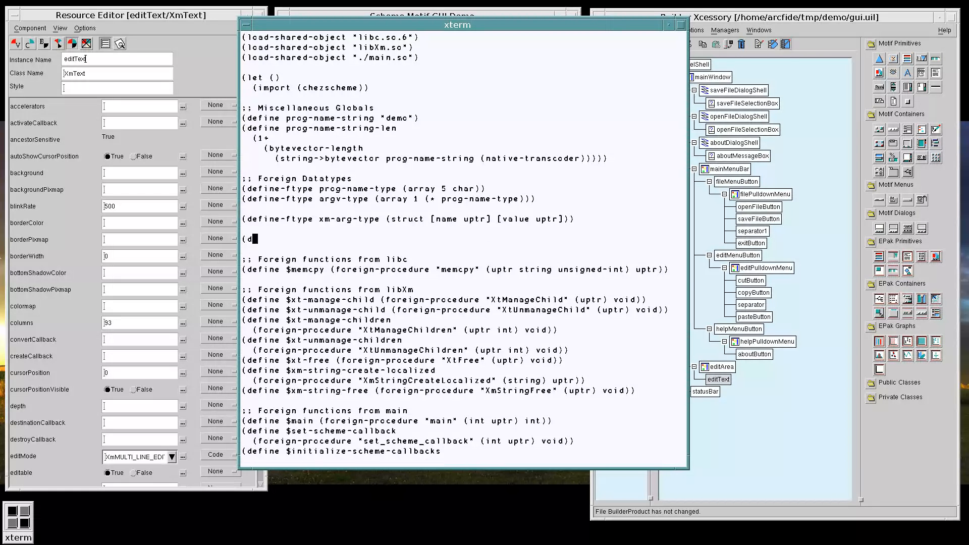
# Step: Begin define-syntax xt-set-arg with syntax-case (k arg-list n v) and with-implicit k xm-arg-list-type
pyautogui.write('efine-synt')
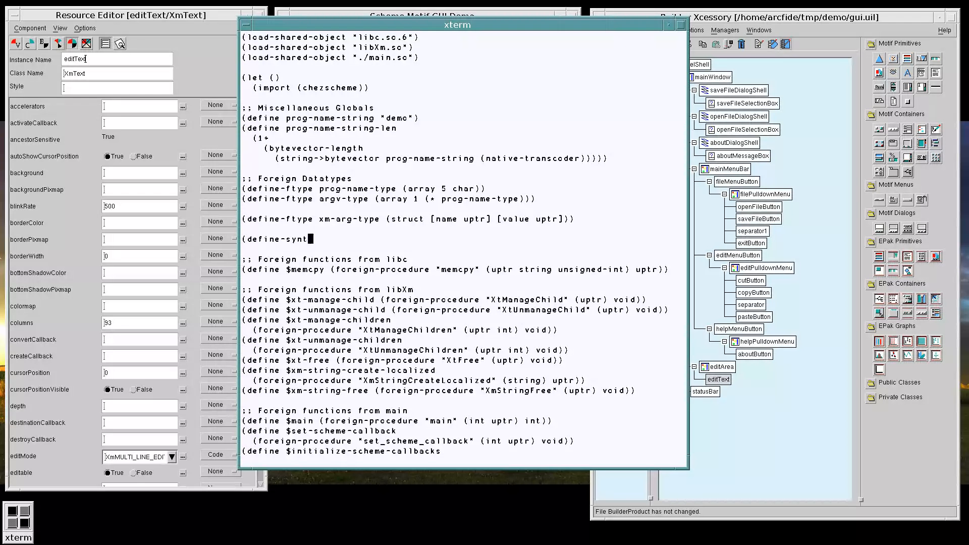
pyautogui.write('ax xt-ser')
pyautogui.write('(syntax-case x (')
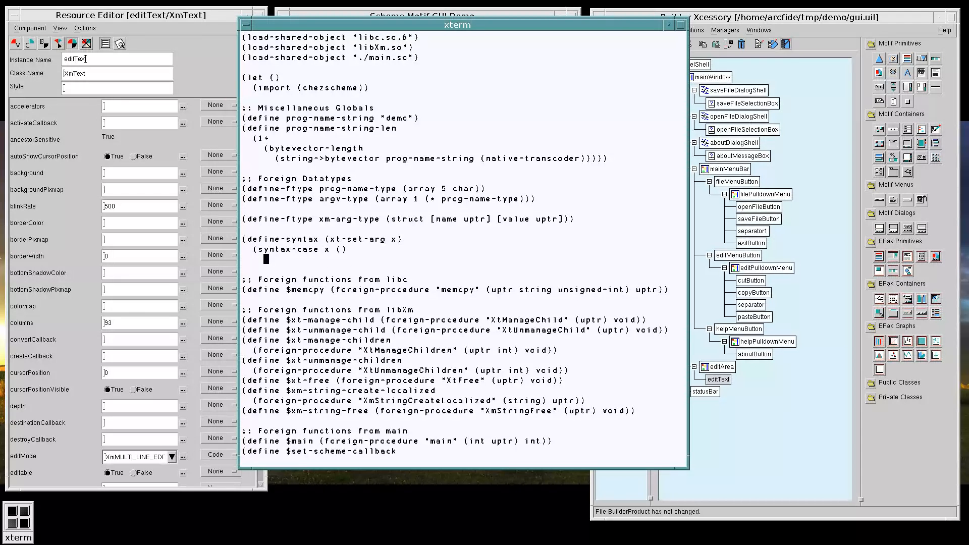
pyautogui.write('[(k')
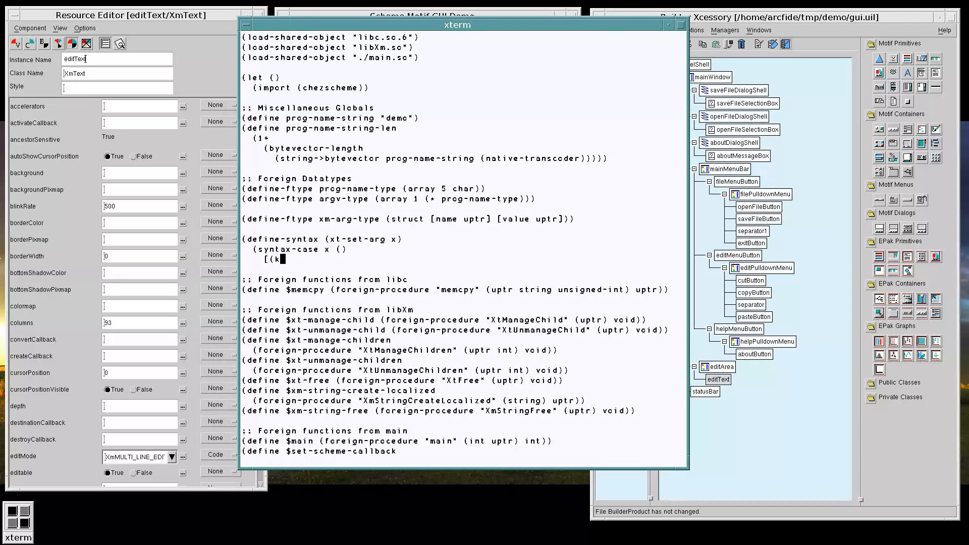
pyautogui.write('(')
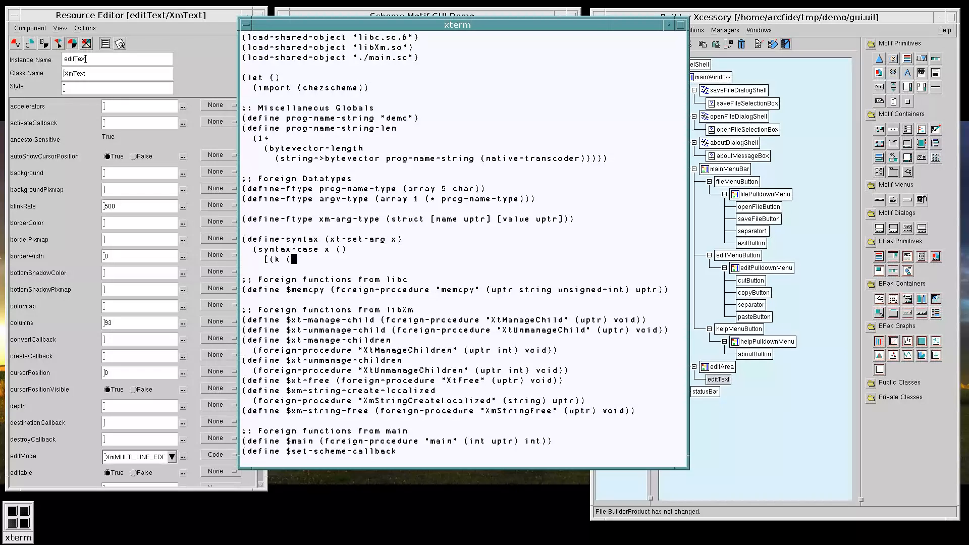
pyautogui.write('arg-list n) nam val')
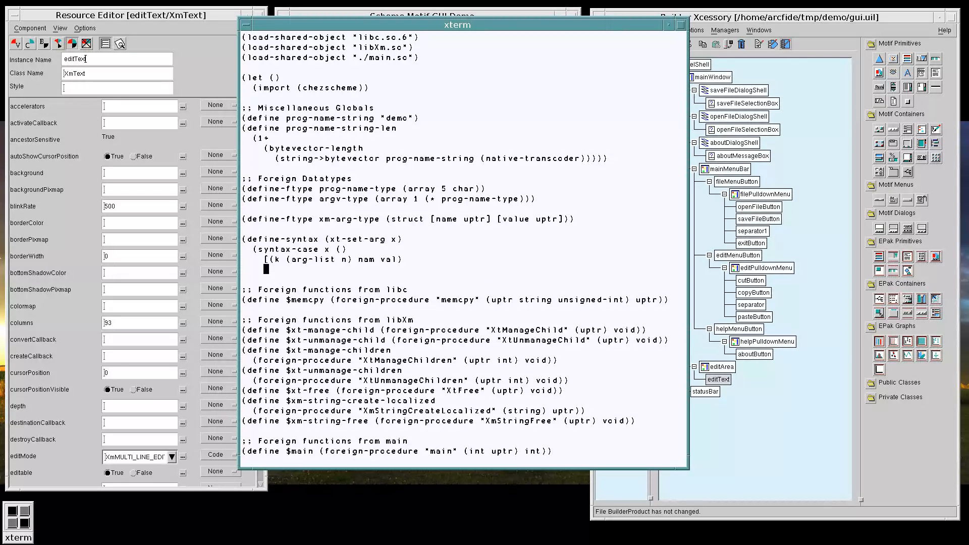
pyautogui.write('(with-imp')
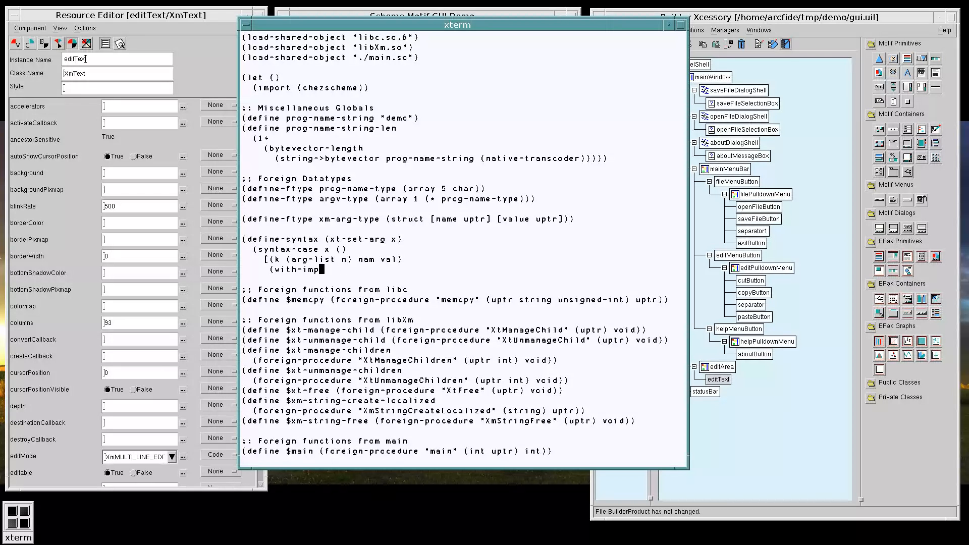
pyautogui.write('icit (')
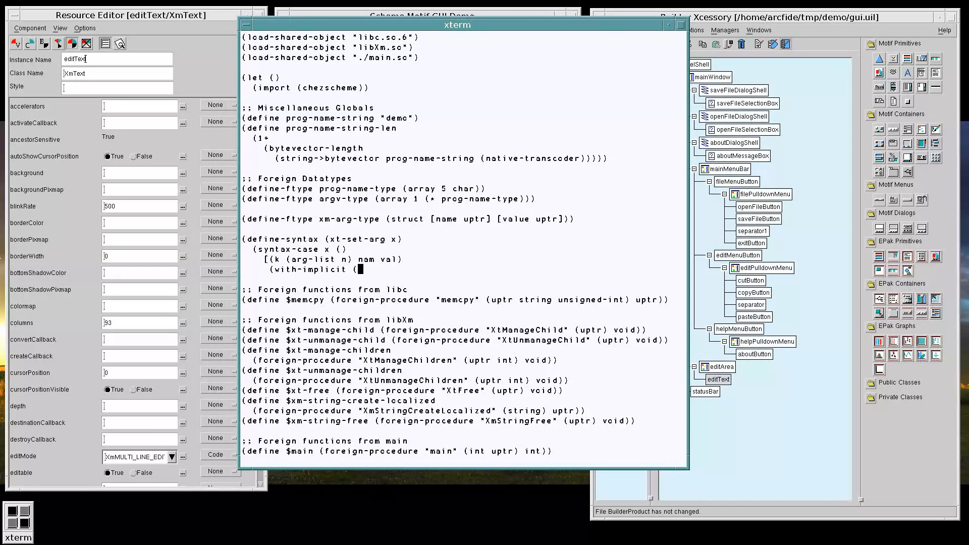
pyautogui.write('k xm-arg-list-type')
pyautogui.write("#'(begin")
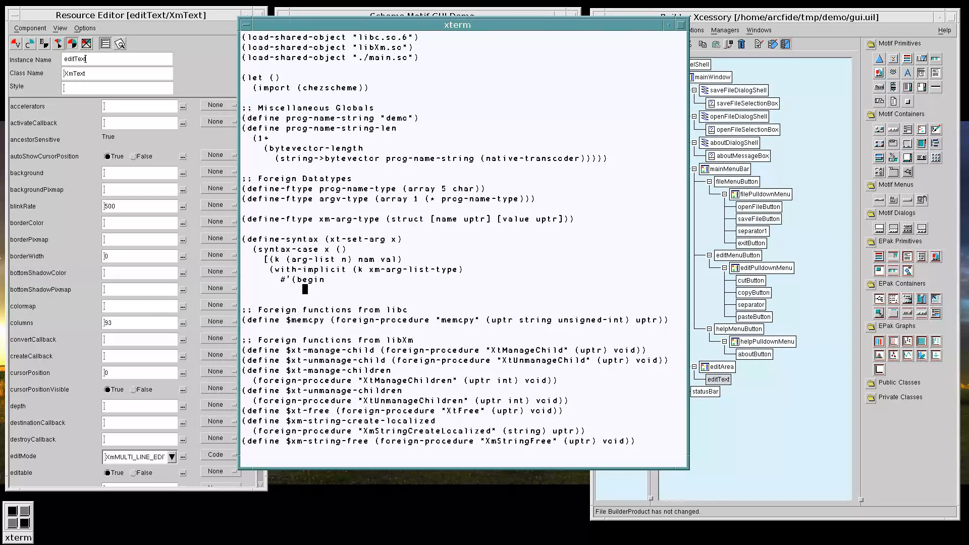
# Step: Add two ftype-set! calls writing the entry's name and value fields into arg-list
pyautogui.write('(ftype-set')
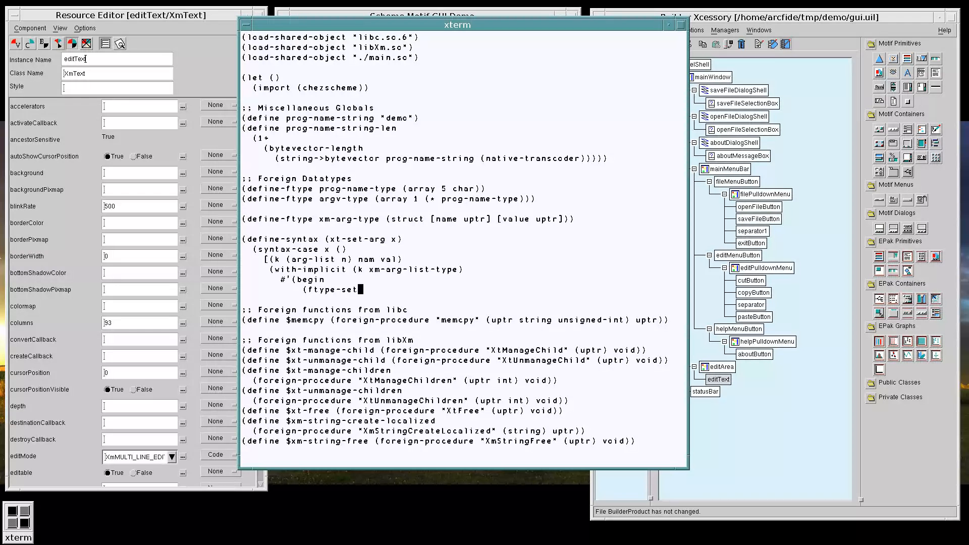
pyautogui.write('! xm-arg-list-type (n name')
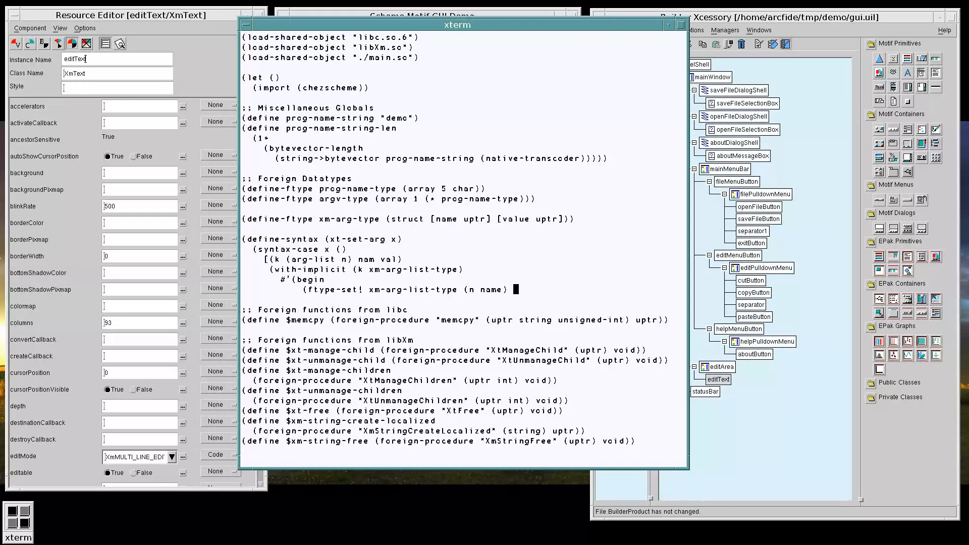
pyautogui.write('arg-list nam')
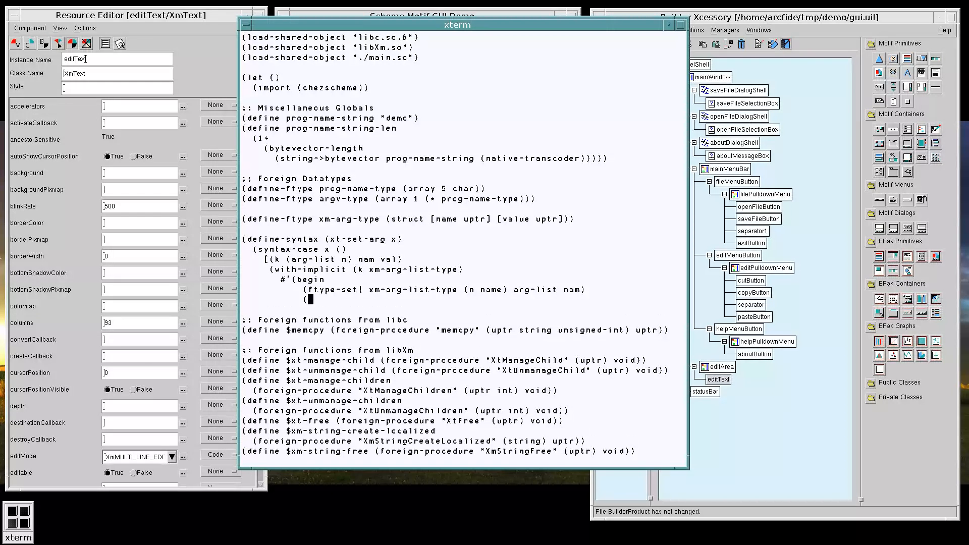
pyautogui.write('(ftype-set!')
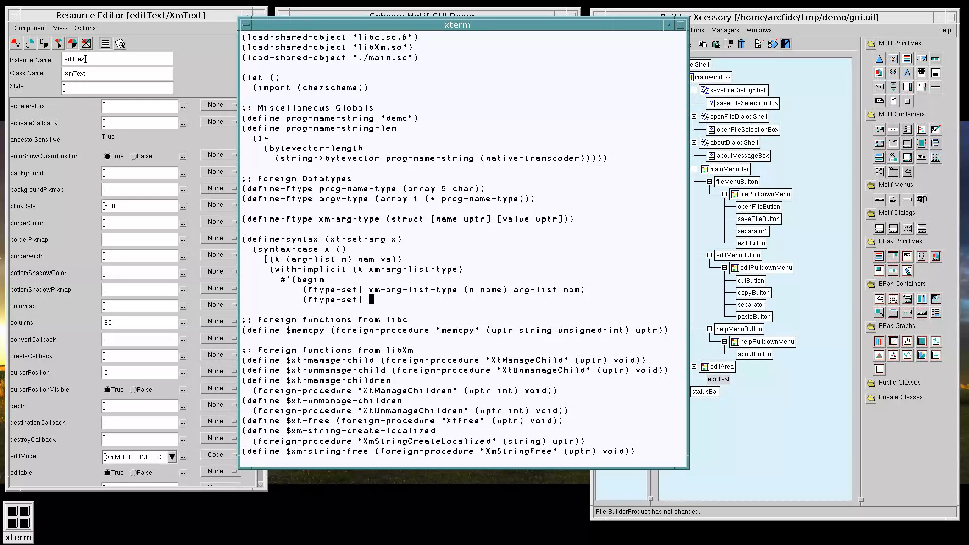
pyautogui.write('xm-arg-list-type (n v')
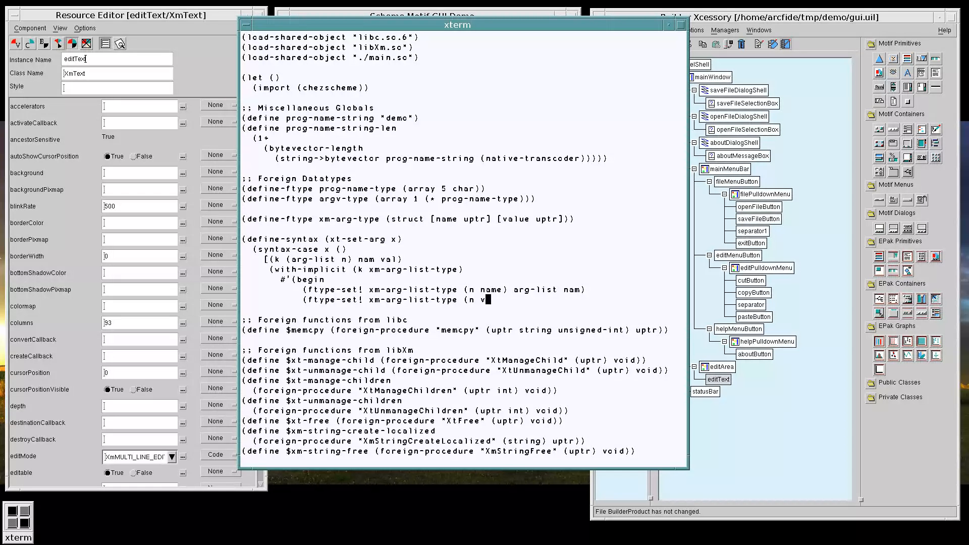
pyautogui.write('alue) arg-list val')
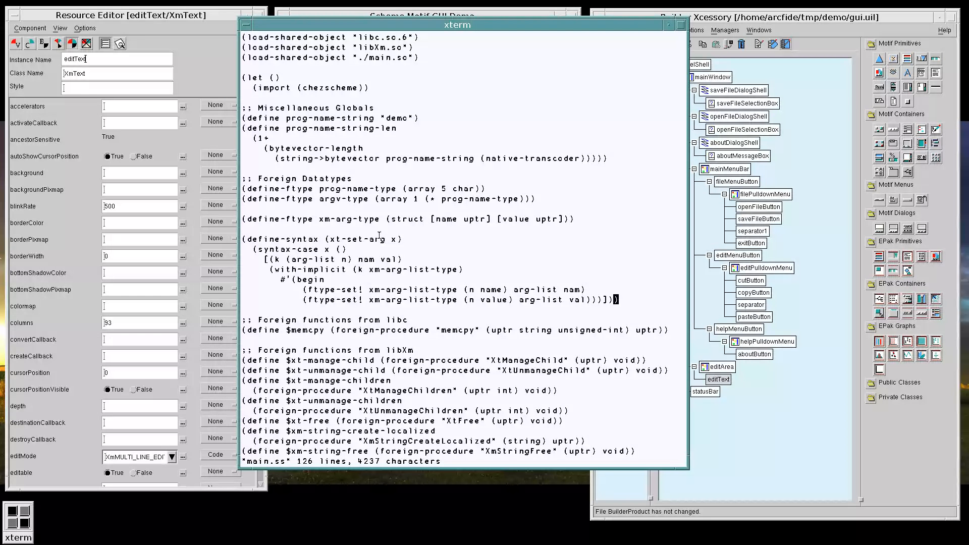
pyautogui.moveTo(318, 261)
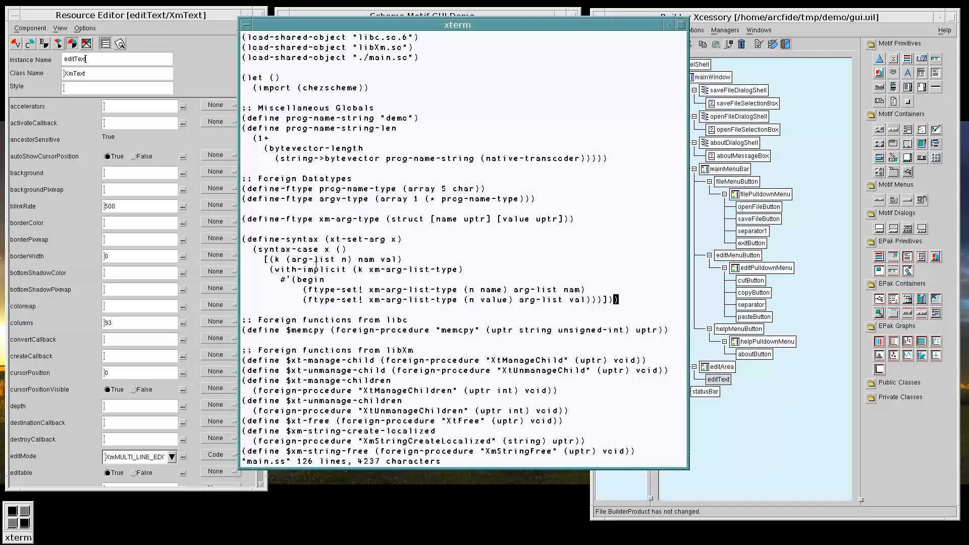
pyautogui.moveTo(528, 287)
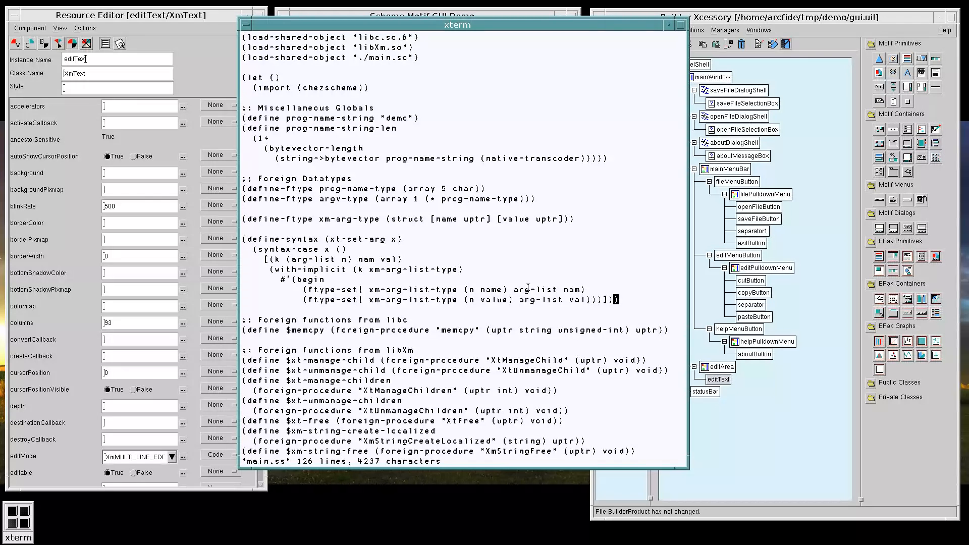
pyautogui.moveTo(555, 236)
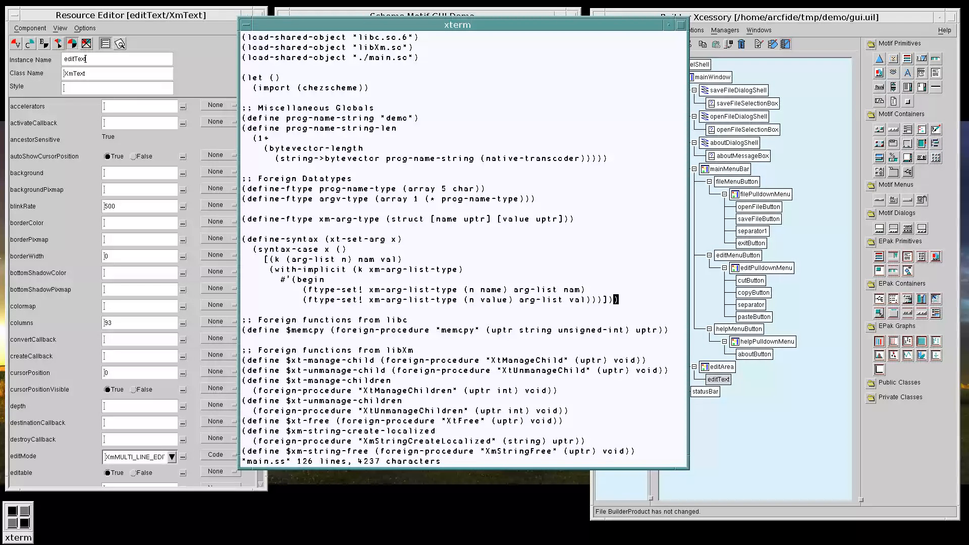
# Step: Begin define-syntax define-xm-arg-list taking (k name size) with a with-implicit body
pyautogui.write('(define-syntax (dfein')
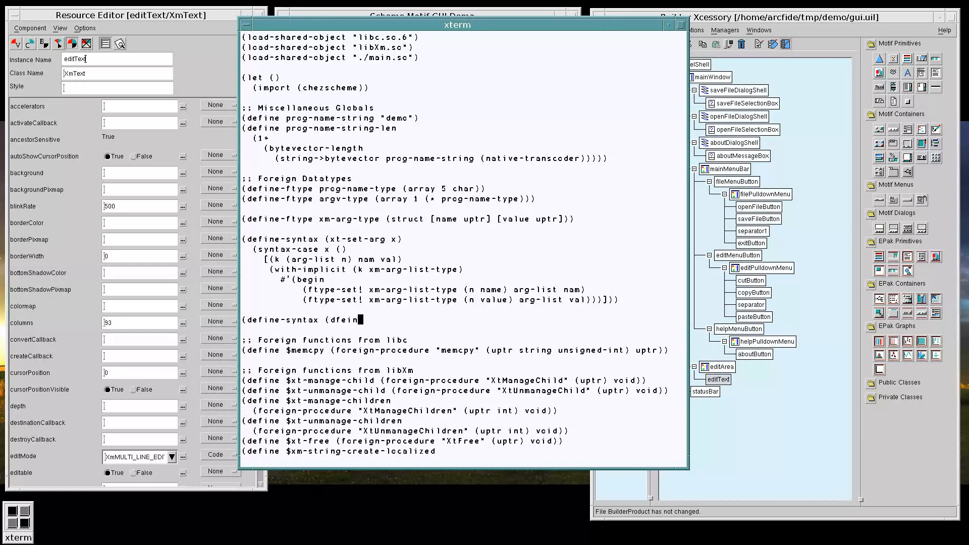
pyautogui.write('define-')
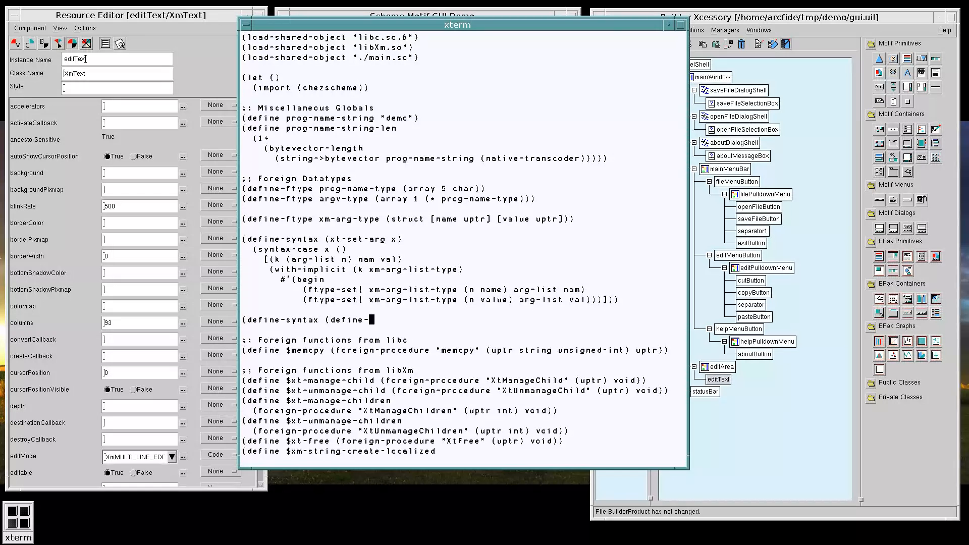
pyautogui.write('xm-arg-list x')
pyautogui.write('(syntax-case x (')
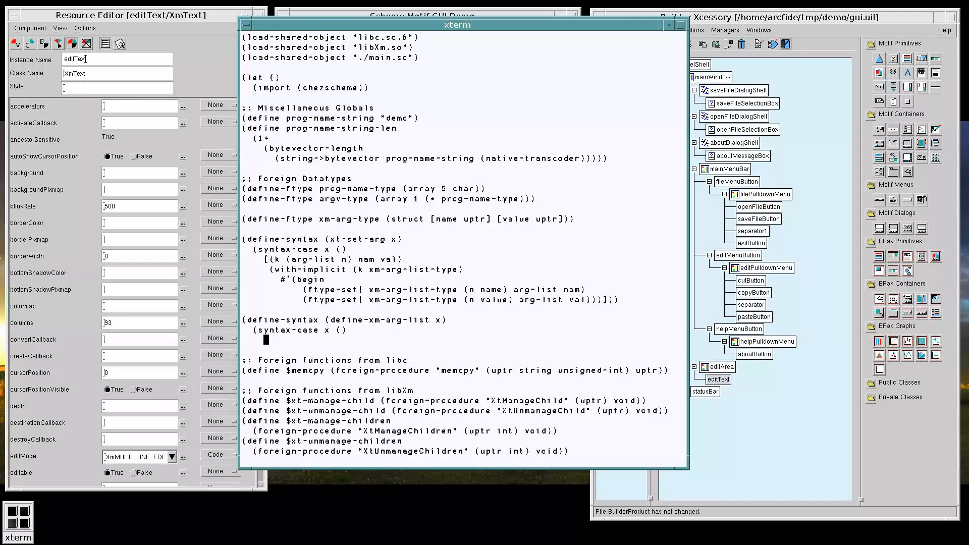
pyautogui.write('[(k na')
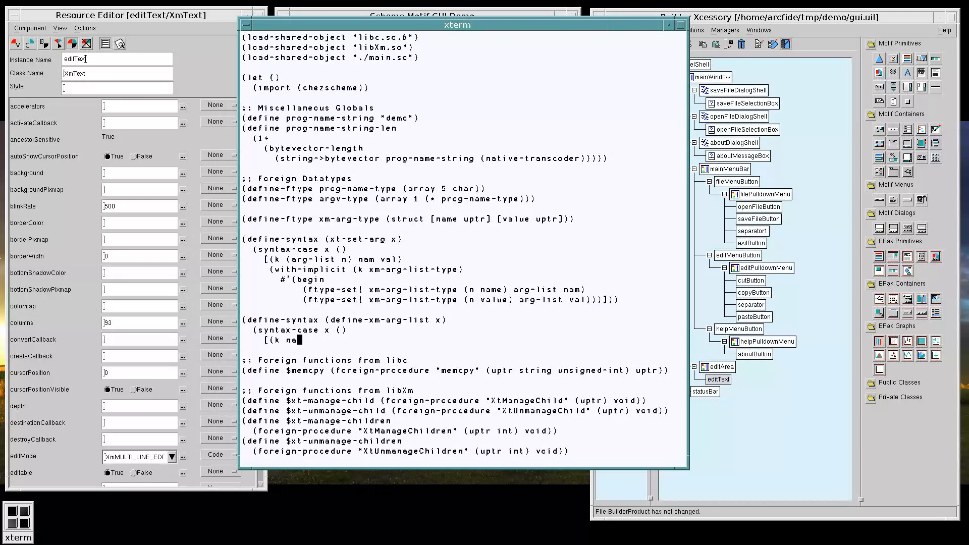
pyautogui.write('me size)')
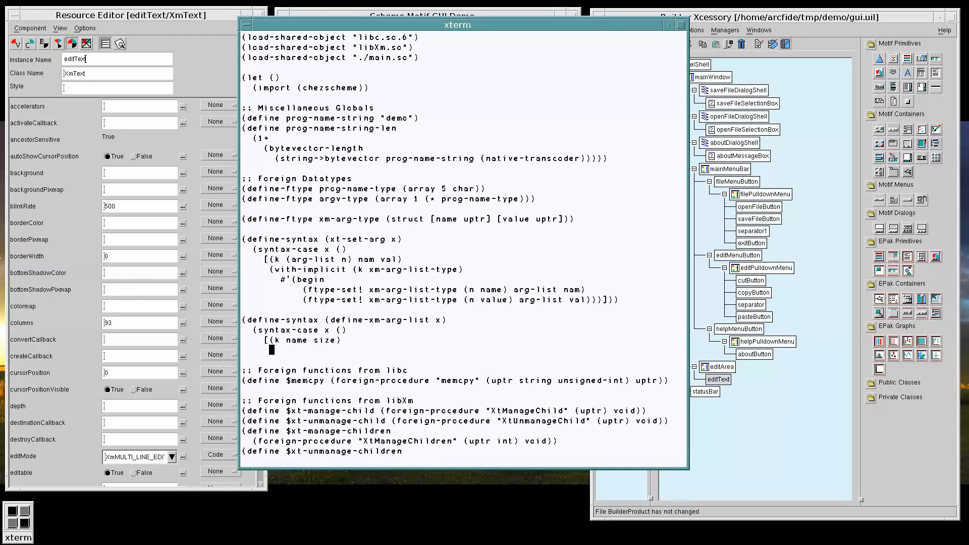
pyautogui.write('(with-implicit (k xm-arg-list-type')
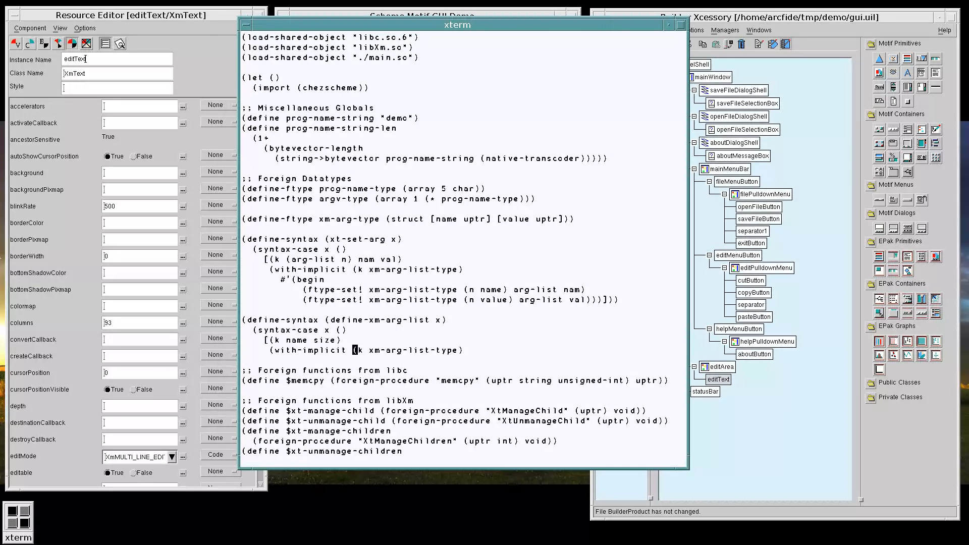
pyautogui.scroll(-3)
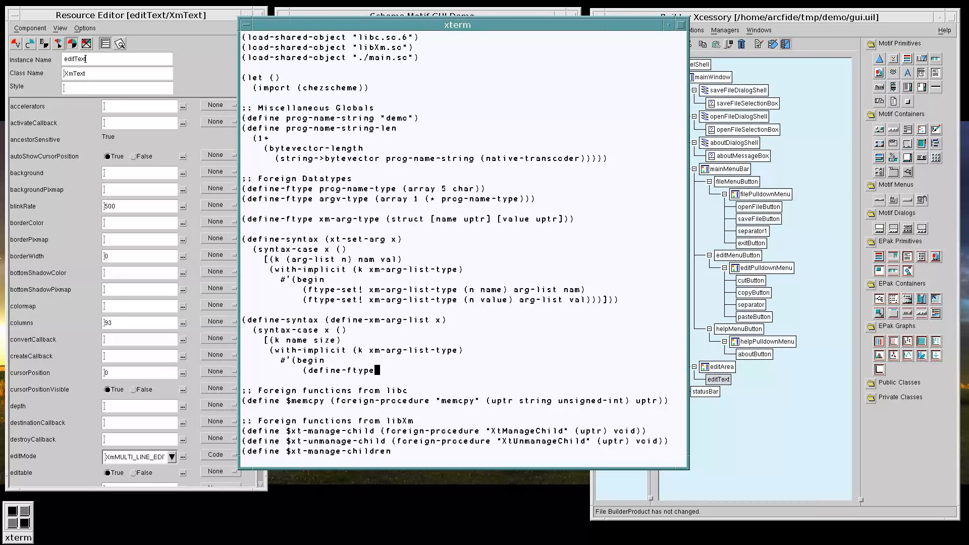
# Step: Define the sized xm-arg-list ftype and allocate a pointer with foreign-alloc (ftype-sizeof xm-arg-list-type)
pyautogui.write('xm-arg-list-type (array')
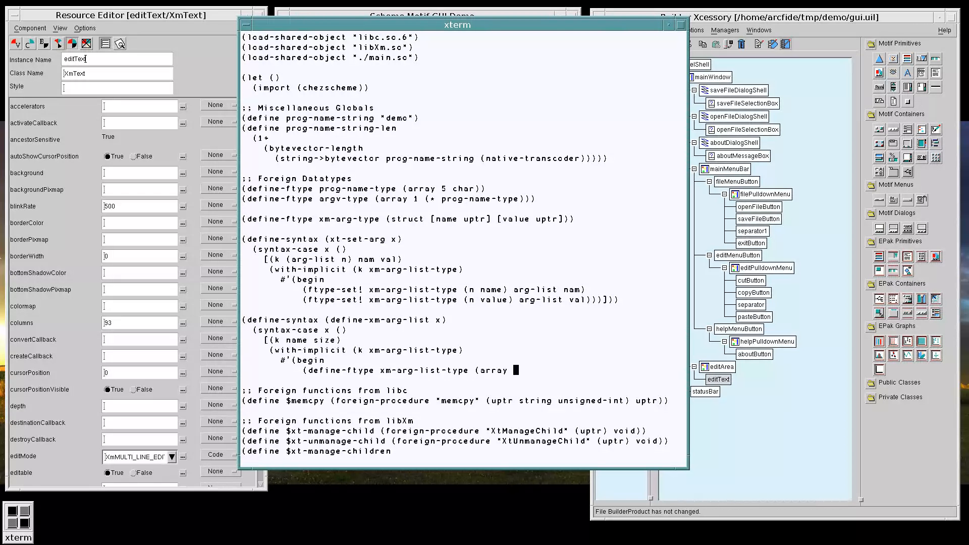
pyautogui.write('size xm-arg-type))')
pyautogui.write('(define name')
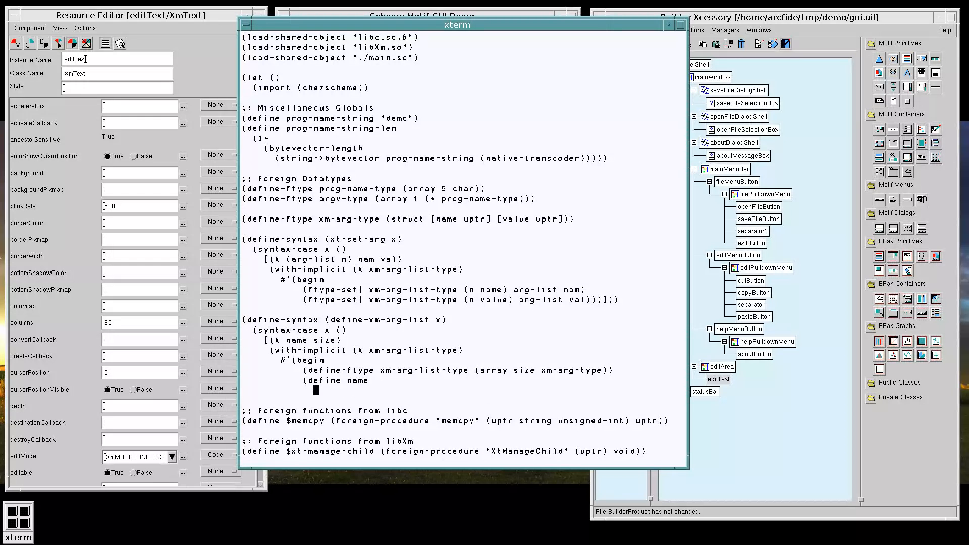
pyautogui.write('(make-ftype-')
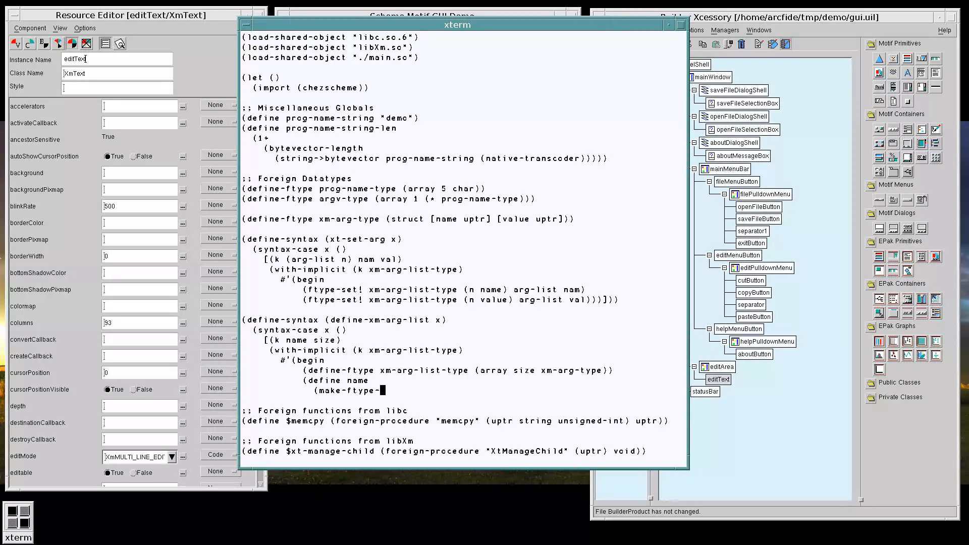
pyautogui.write('pointer xm-arg-list-type')
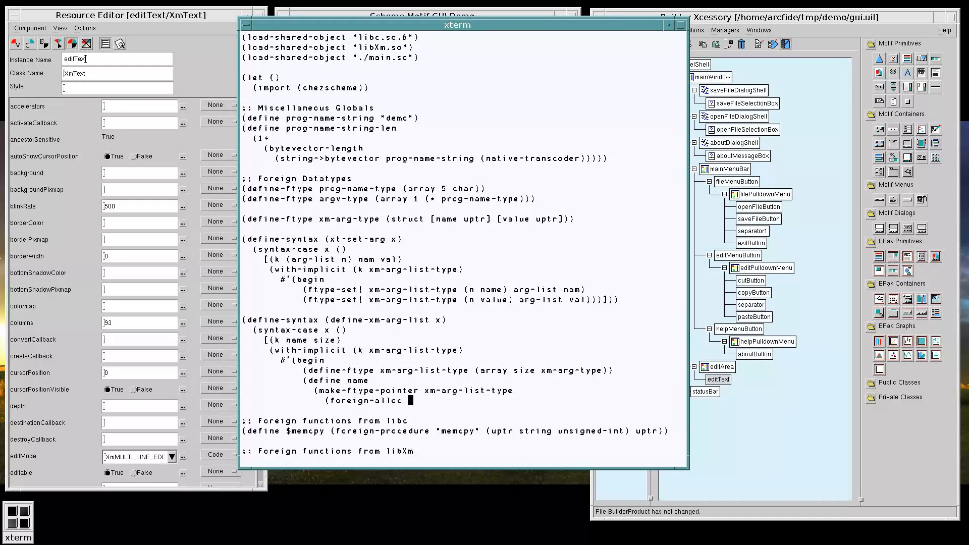
pyautogui.write('(f')
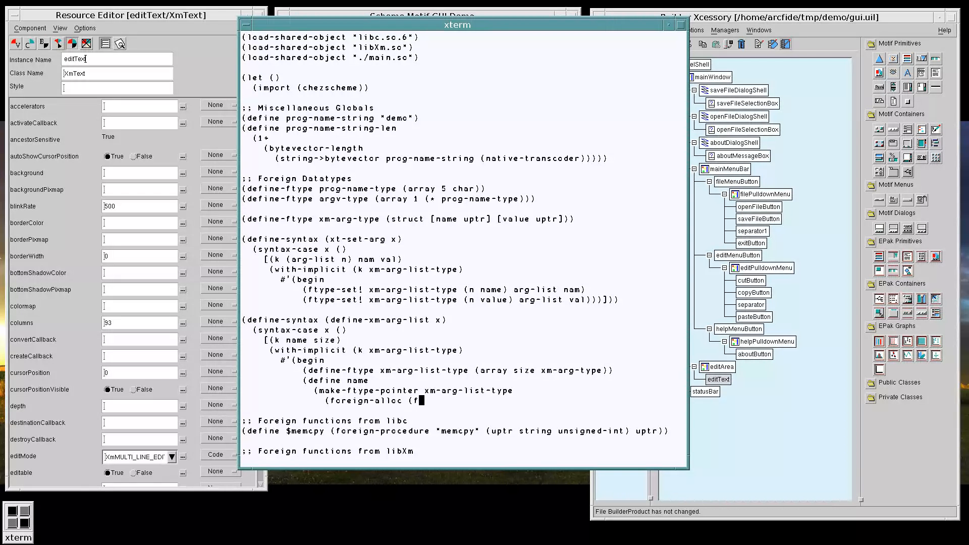
pyautogui.write('type-sizeof')
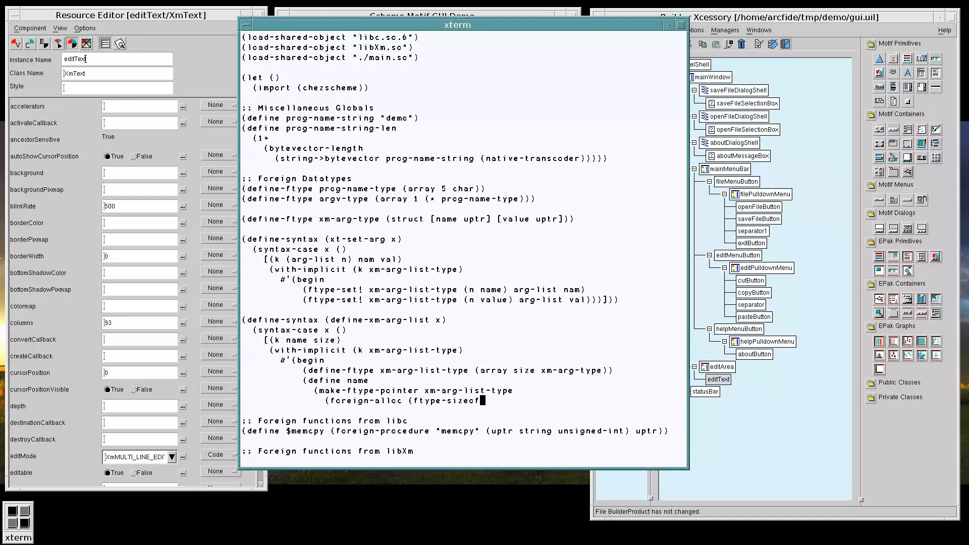
pyautogui.write('xm-arg-list-type))))))]))h')
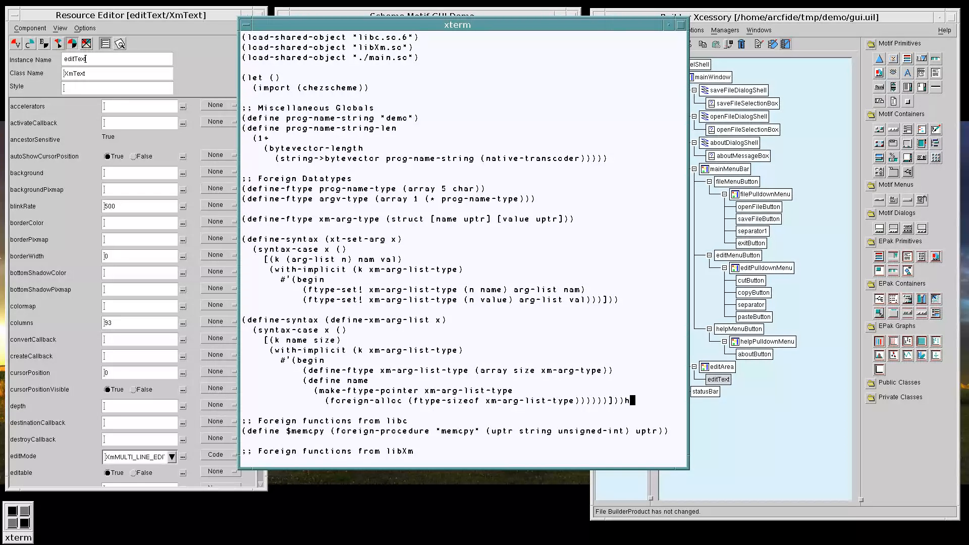
pyautogui.press('BackSpace')
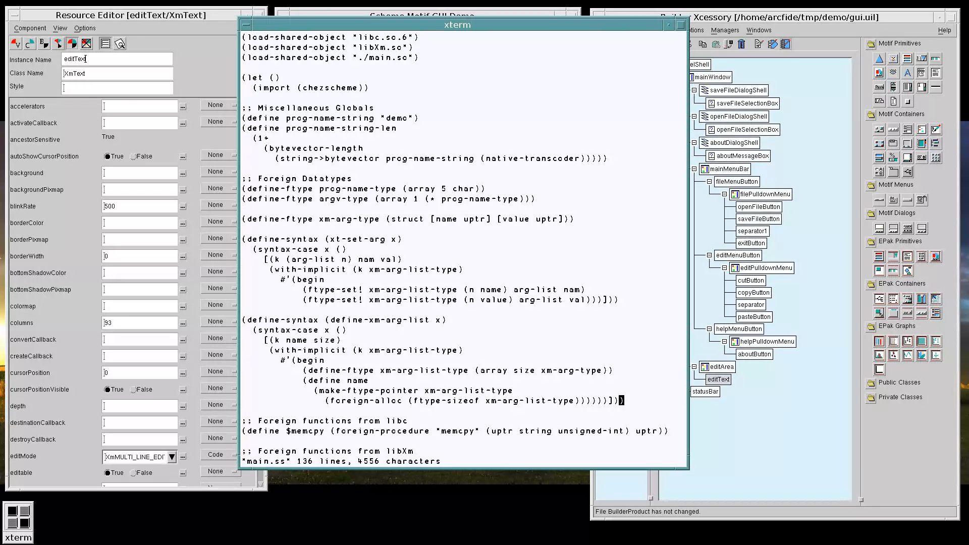
# Step: In update-status-bar, create a one-entry arg-list with define-xm-arg-list
pyautogui.scroll(-3)
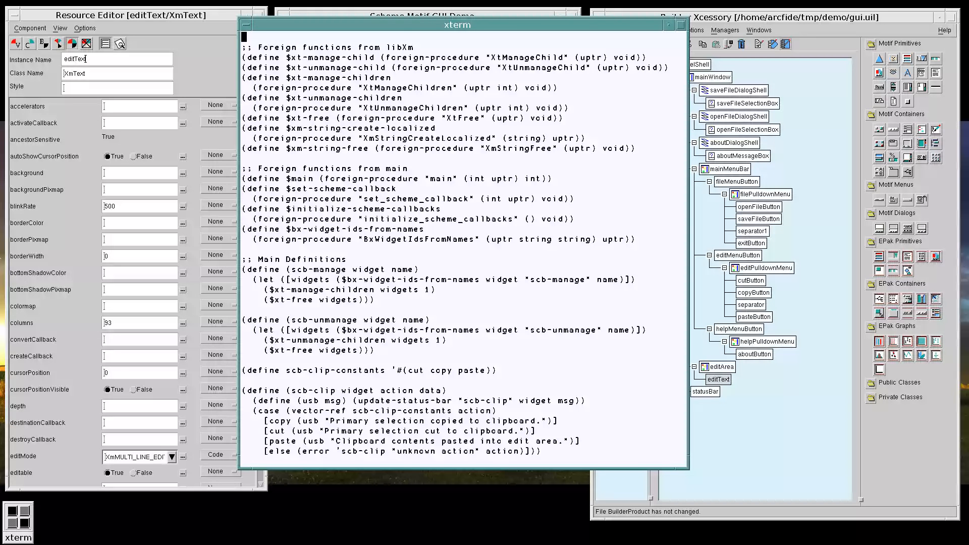
pyautogui.scroll(-3)
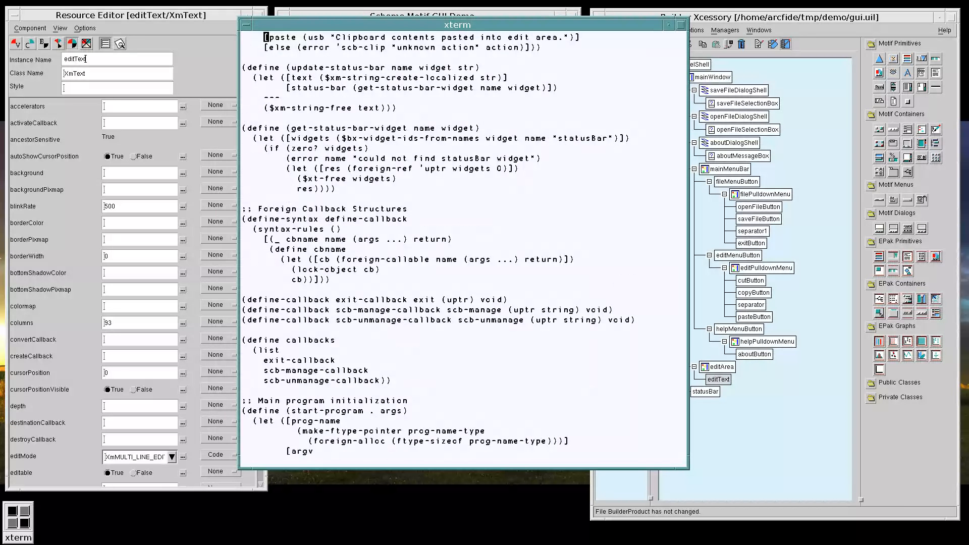
pyautogui.scroll(-3)
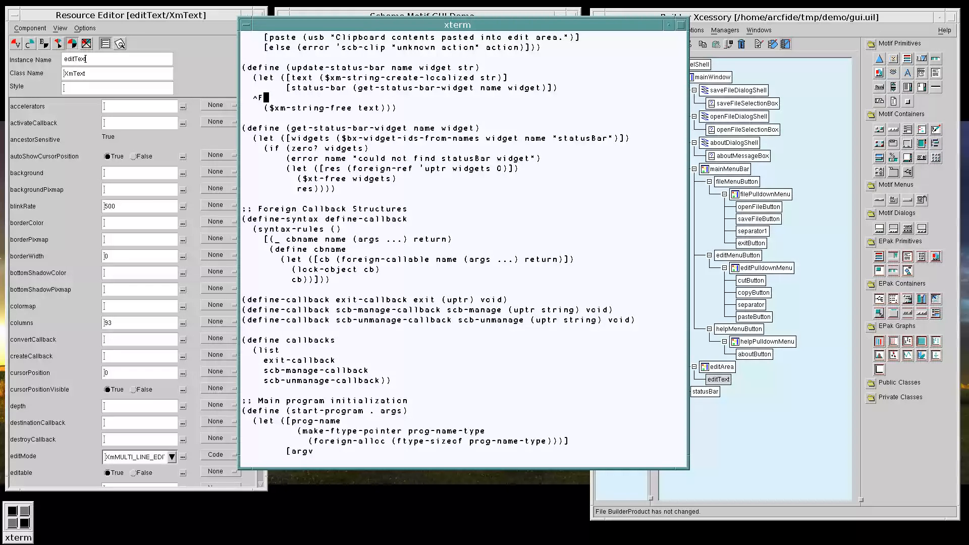
pyautogui.scroll(-3)
pyautogui.write('($xt-set-values ')
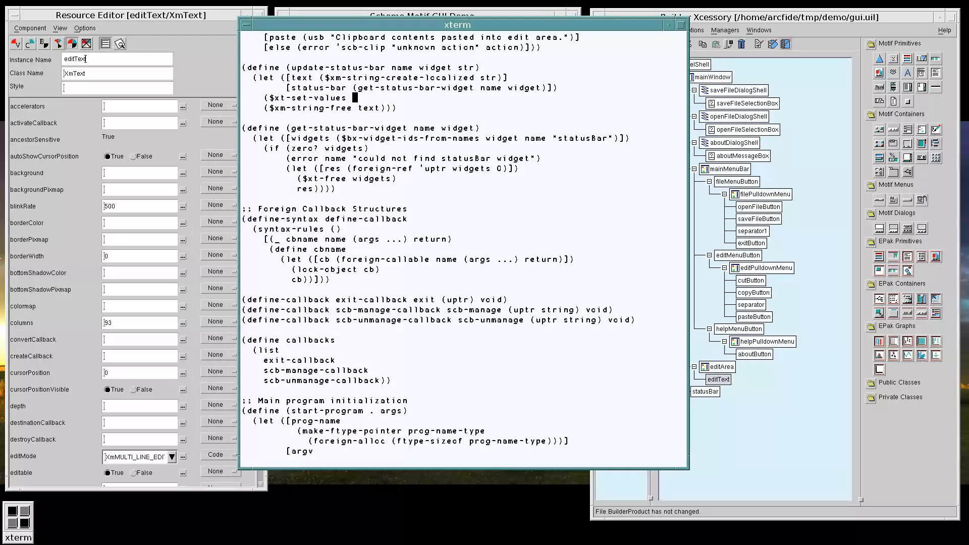
pyautogui.write('status-bar')
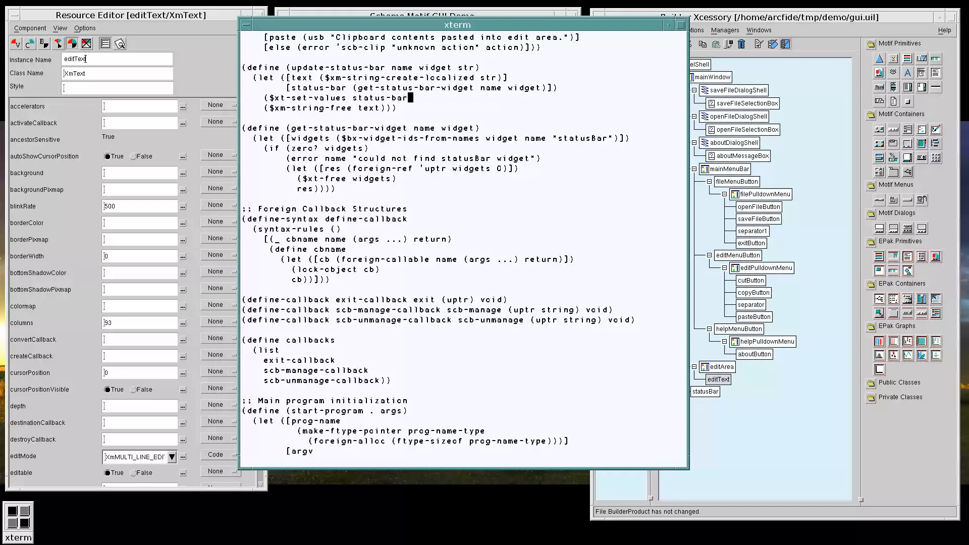
pyautogui.write('(ftype-pointer-address')
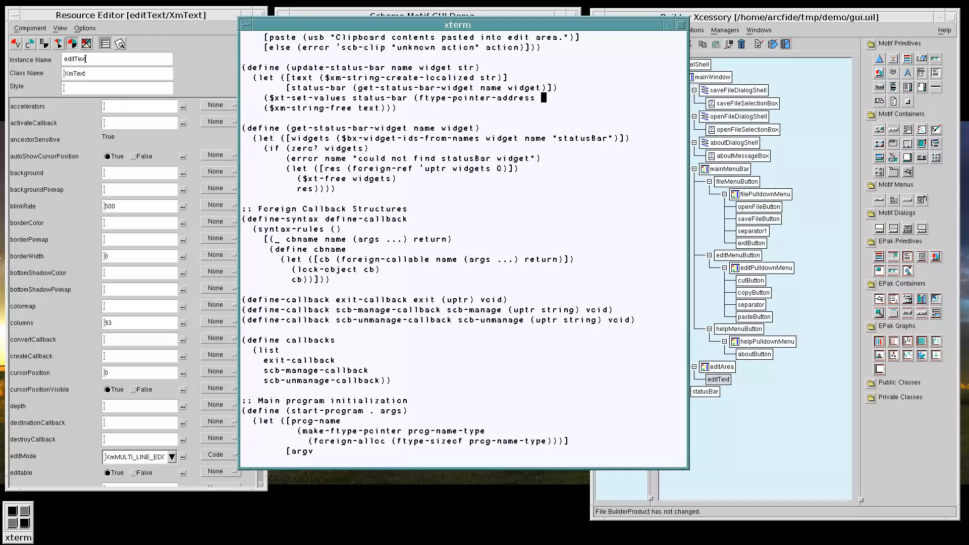
pyautogui.write('arg-list) 1)')
pyautogui.write('(define-')
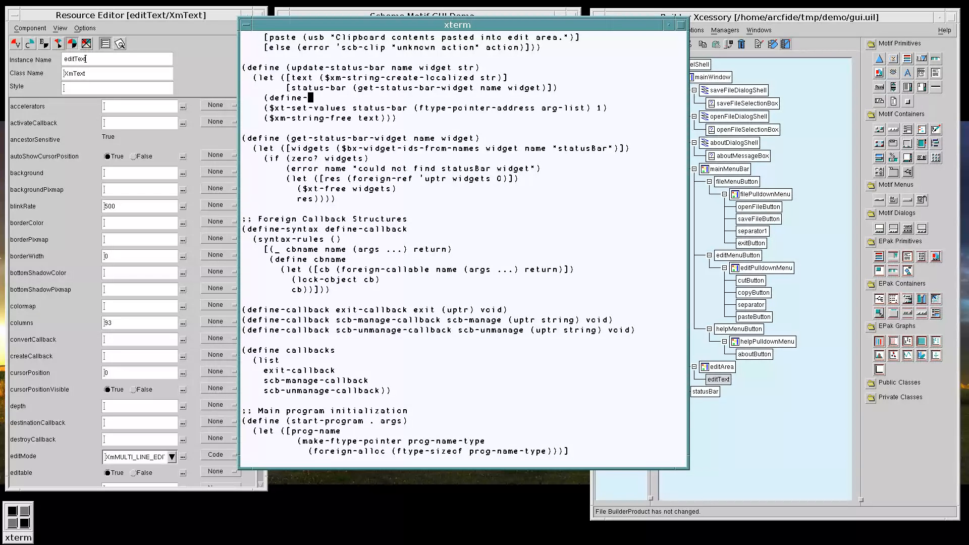
# Step: Set entry 0 to $xmn-label-string of the new text via xt-set-arg for status-bar
pyautogui.write('xm-arg-list arg-list 1)')
pyautogui.write('(xt-set-arg (arg-lis')
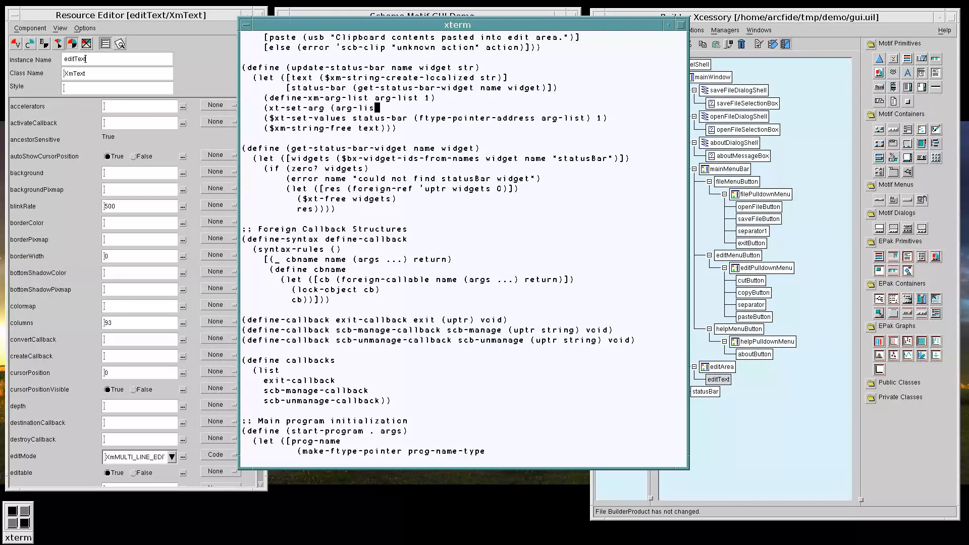
pyautogui.write('0)')
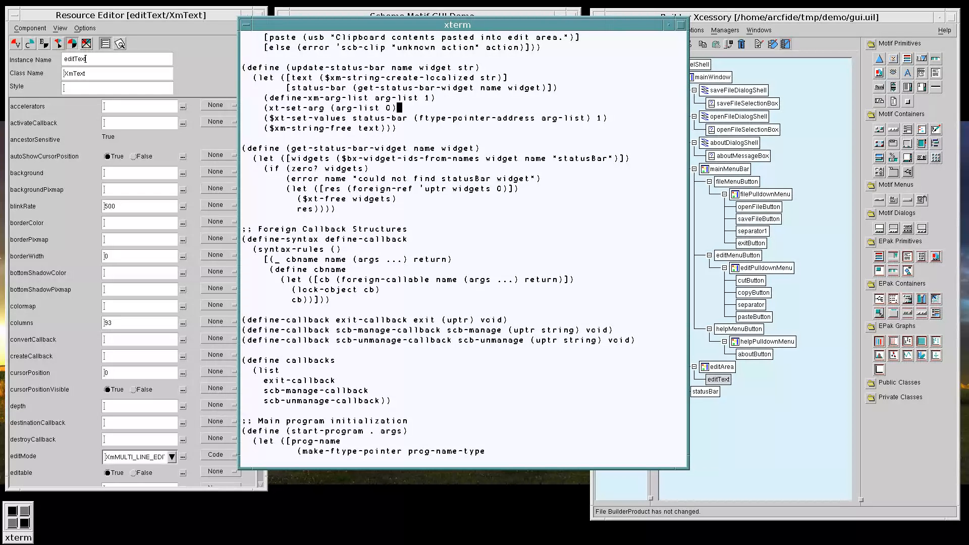
pyautogui.write('$xmn-label')
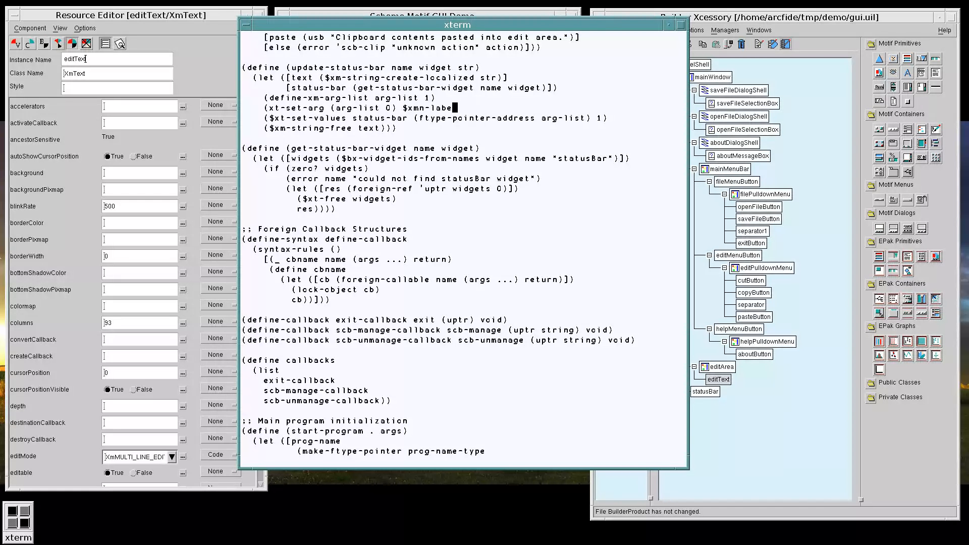
pyautogui.write('l-string text)')
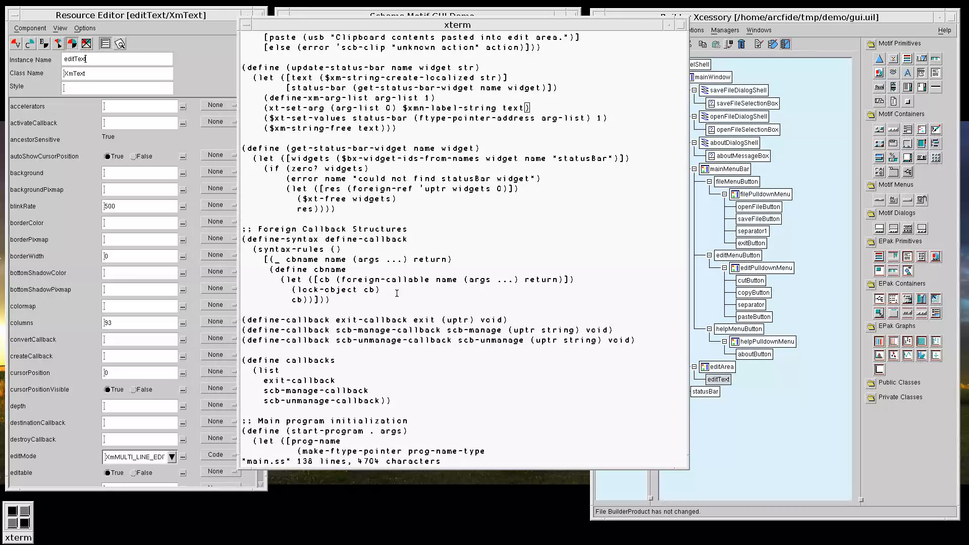
pyautogui.moveTo(579, 212)
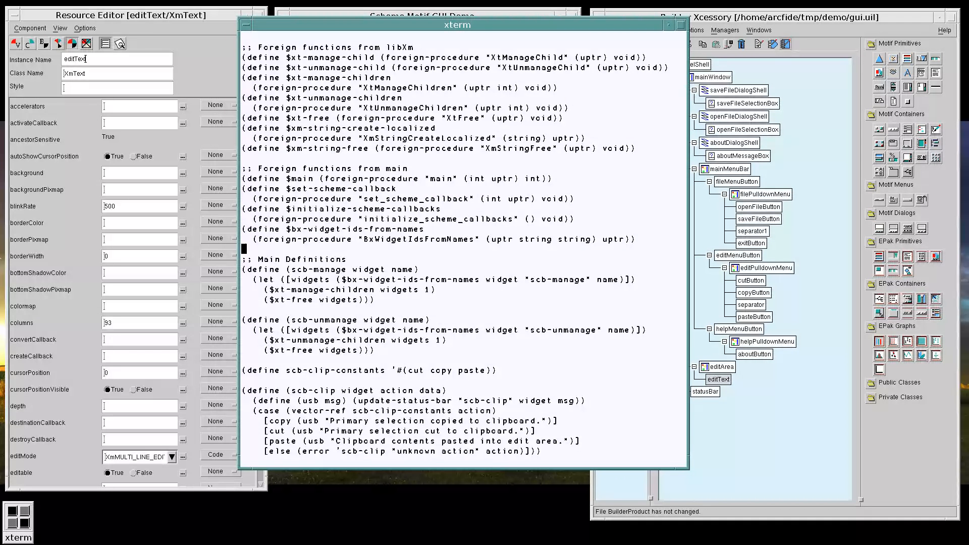
# Step: Start $xmn-label-string with let* binding label-string bytevector via native-transcoder and count as 1+ its length
pyautogui.scroll(3)
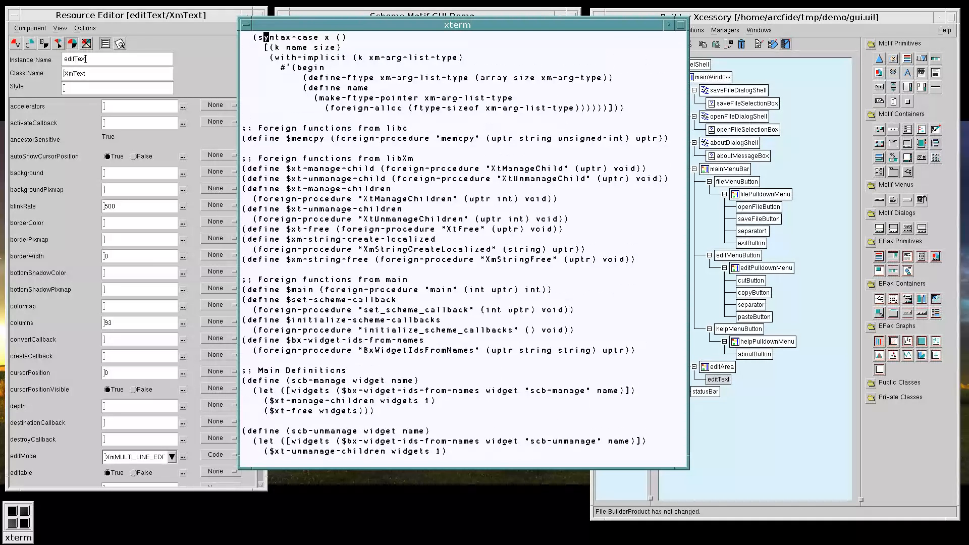
pyautogui.scroll(3)
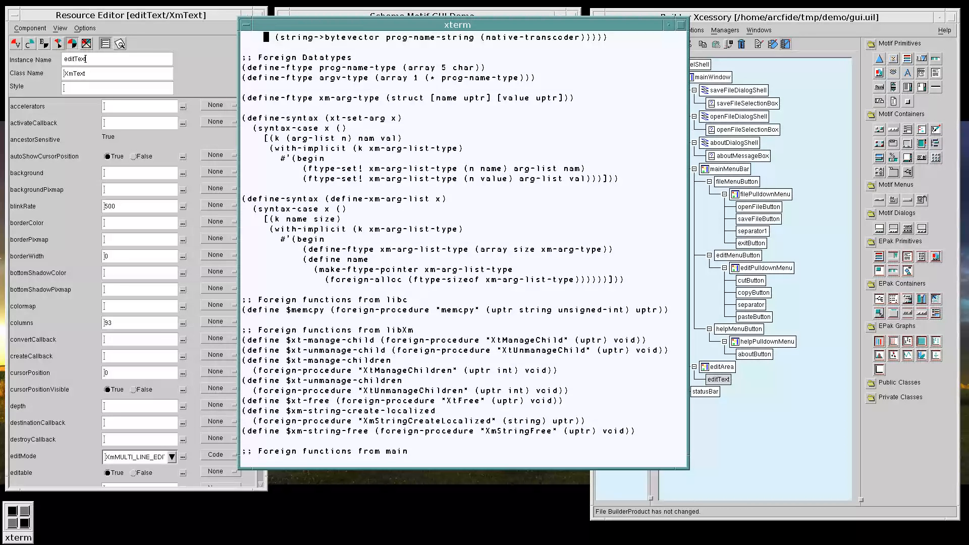
pyautogui.scroll(-3)
pyautogui.write('(define')
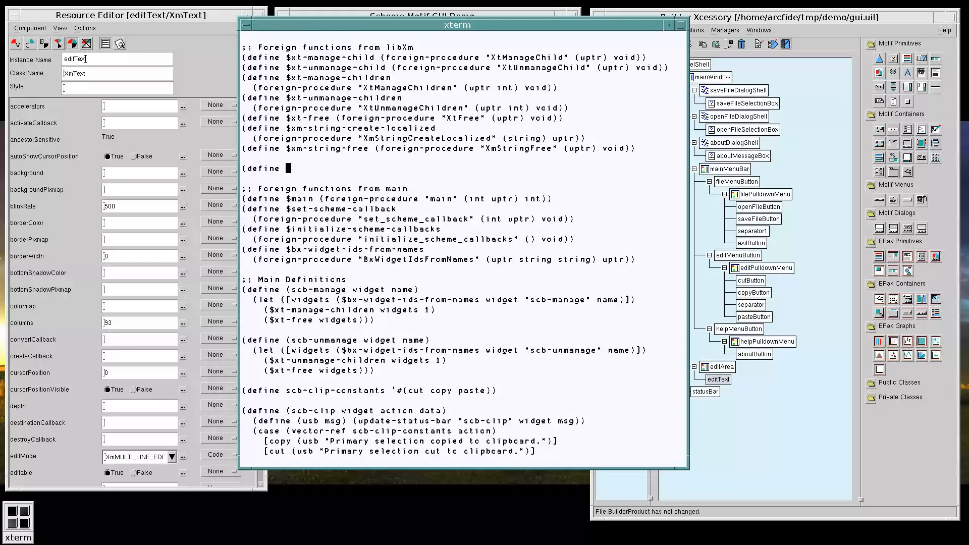
pyautogui.write('$xmn-label-string')
pyautogui.write('(')
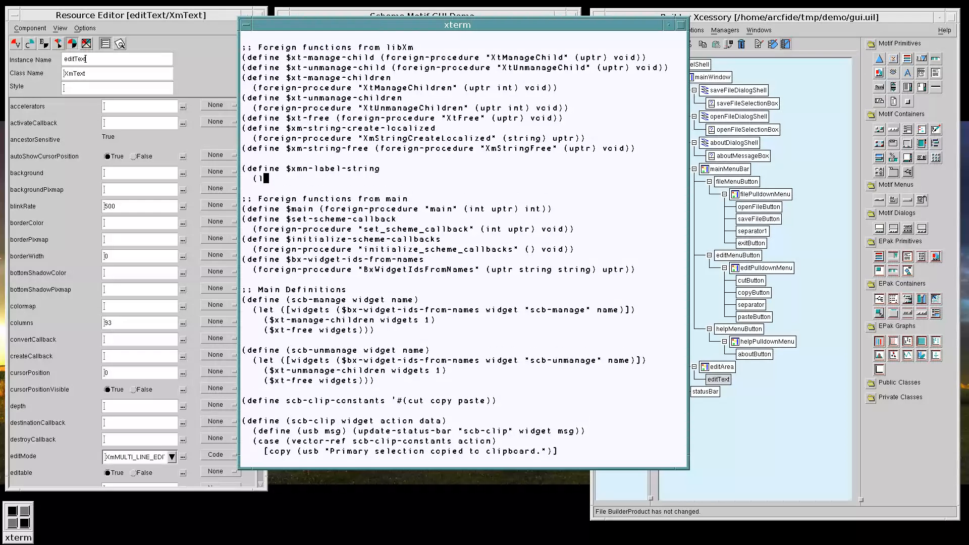
pyautogui.write('let* ([label-string "labelString')
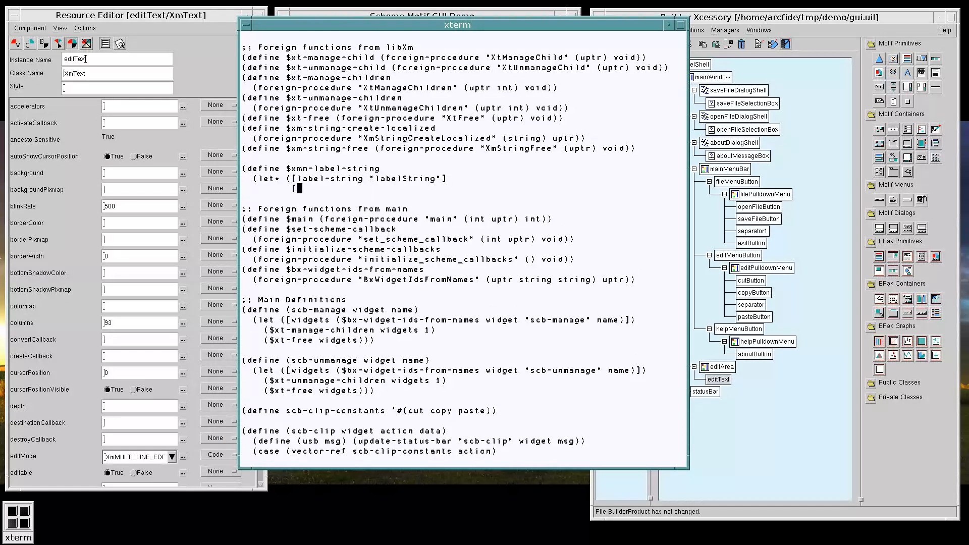
pyautogui.write('count (')
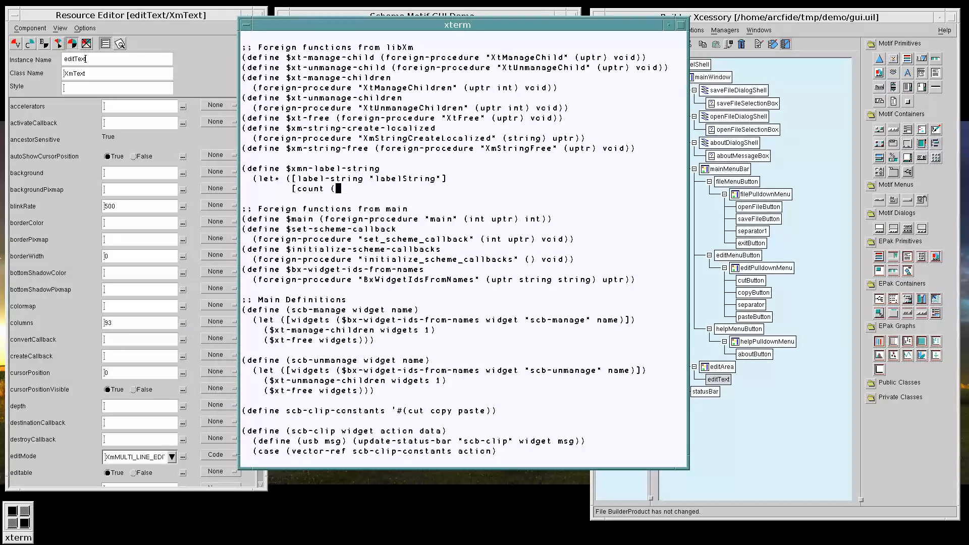
pyautogui.write('1+')
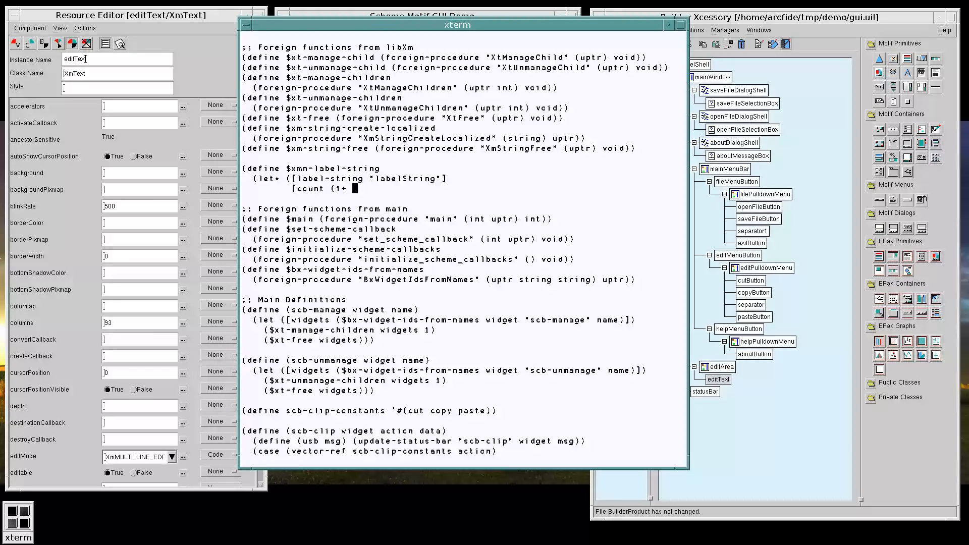
pyautogui.write('bytevector-length')
pyautogui.write('(string->bytevector')
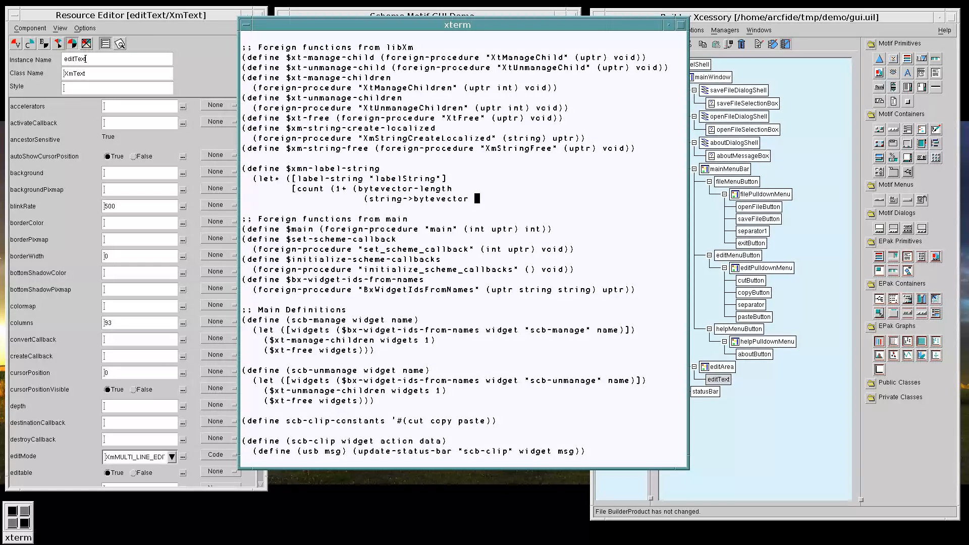
pyautogui.write('label-string (native-')
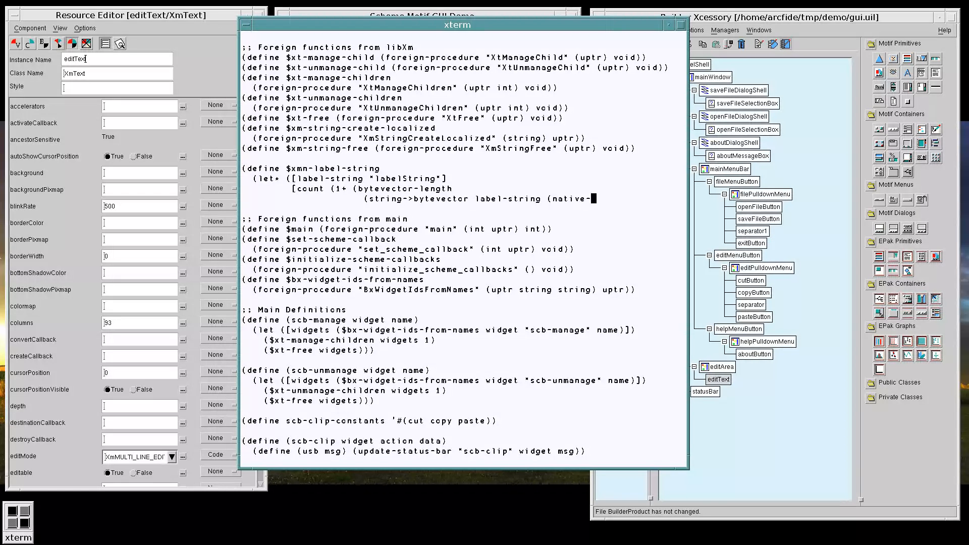
pyautogui.write('native-transcoder))))')
pyautogui.write('[')
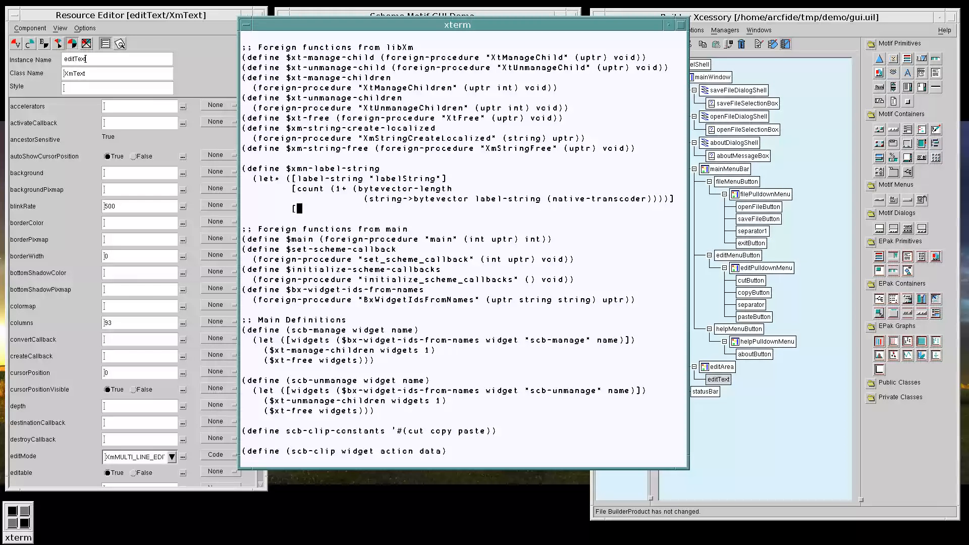
# Step: Bind buf to (foreign-alloc count) and $memcpy label-string into buf
pyautogui.write('buf')
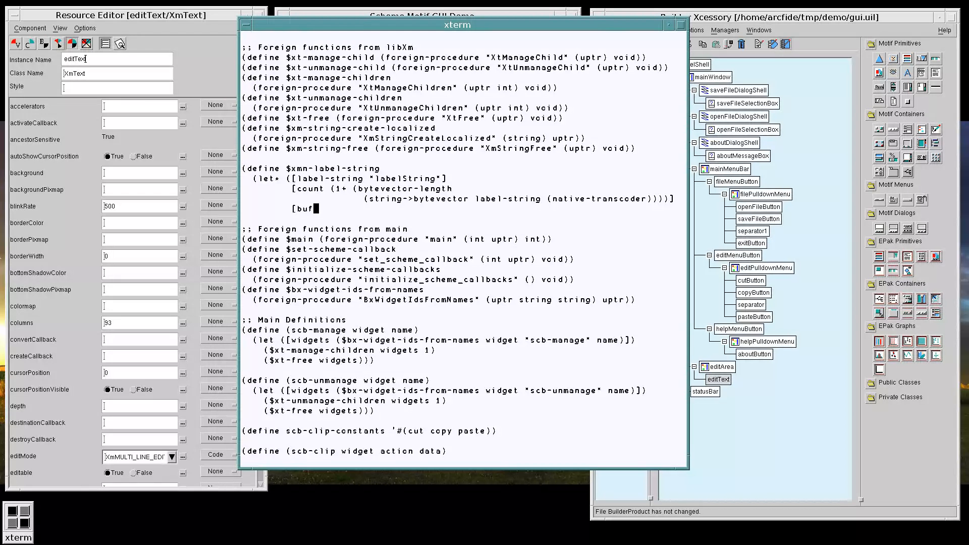
pyautogui.write('(foreign-all')
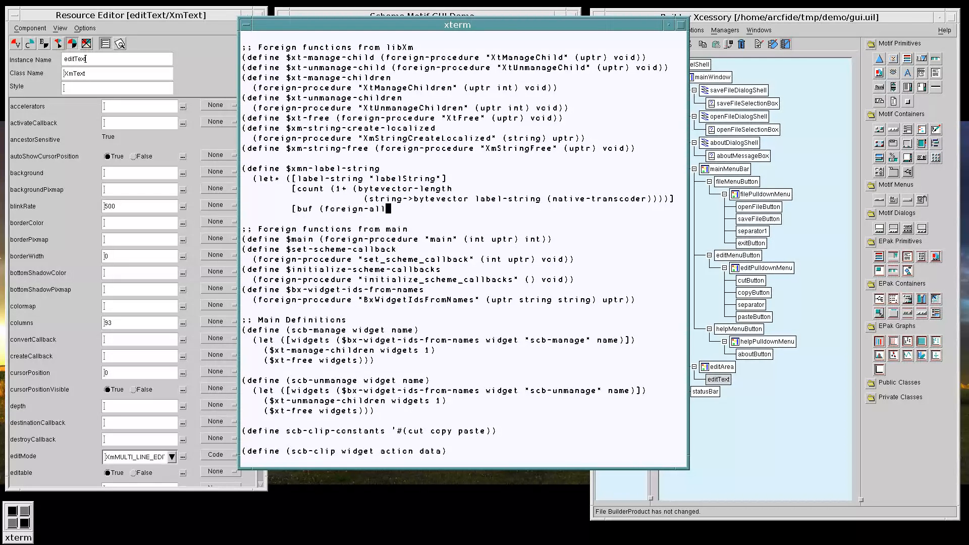
pyautogui.write('oc count)]')
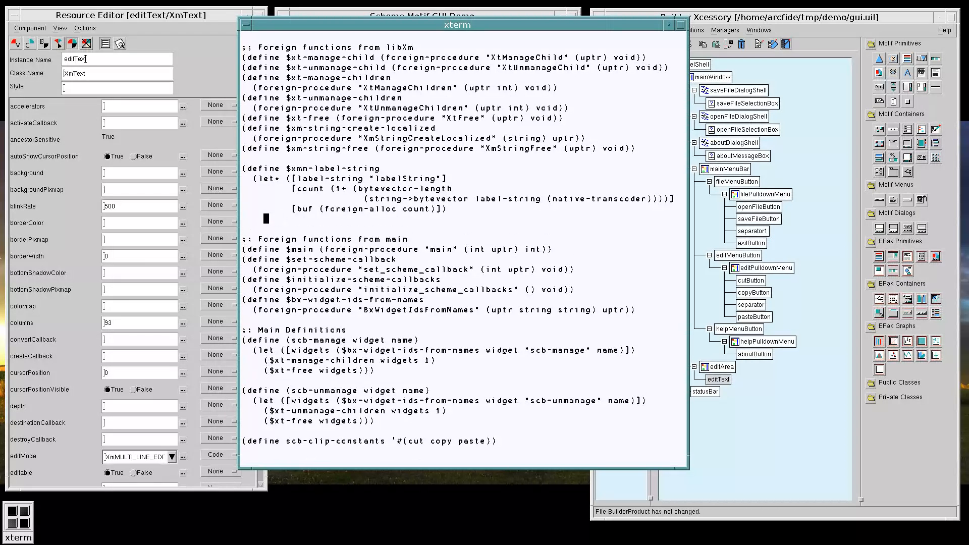
pyautogui.write('($memcpy')
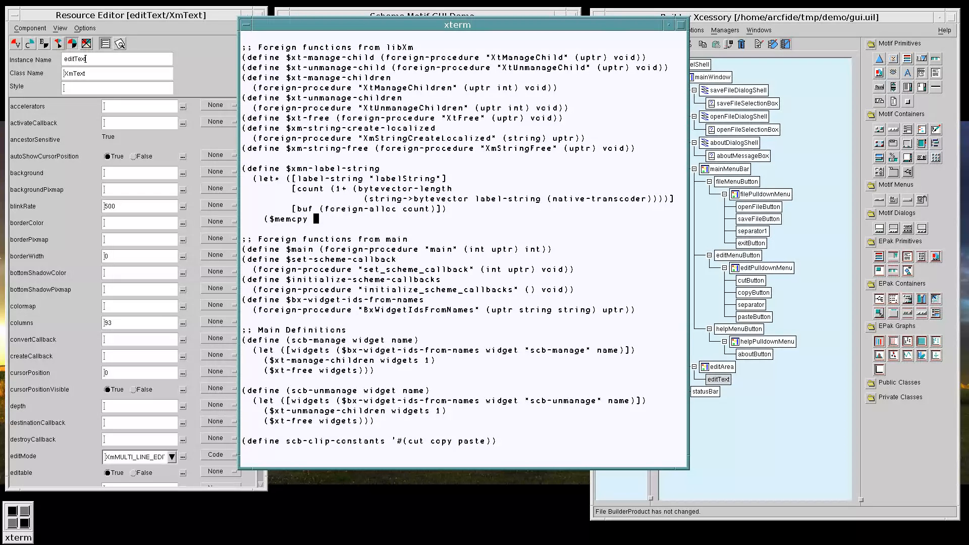
pyautogui.write('buf')
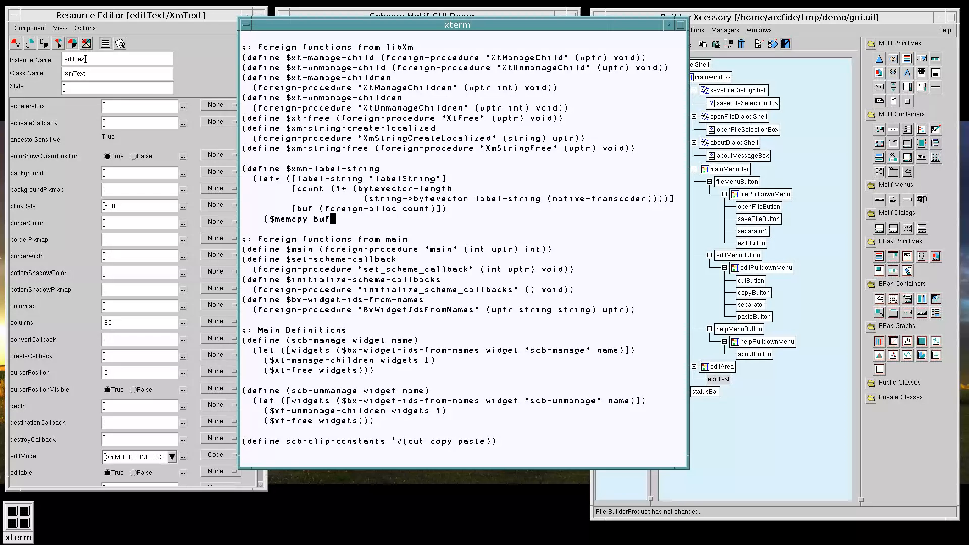
pyautogui.write('label-string count')
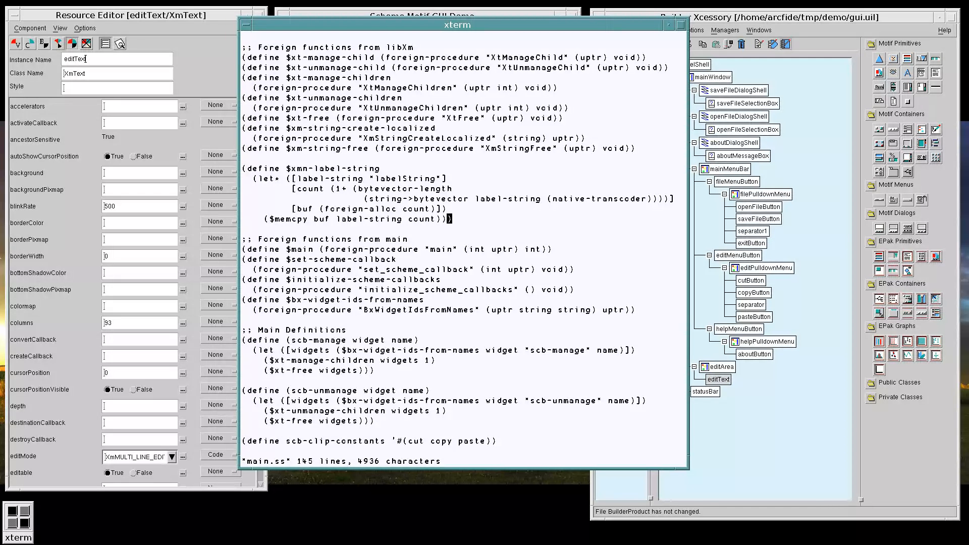
pyautogui.scroll(-3)
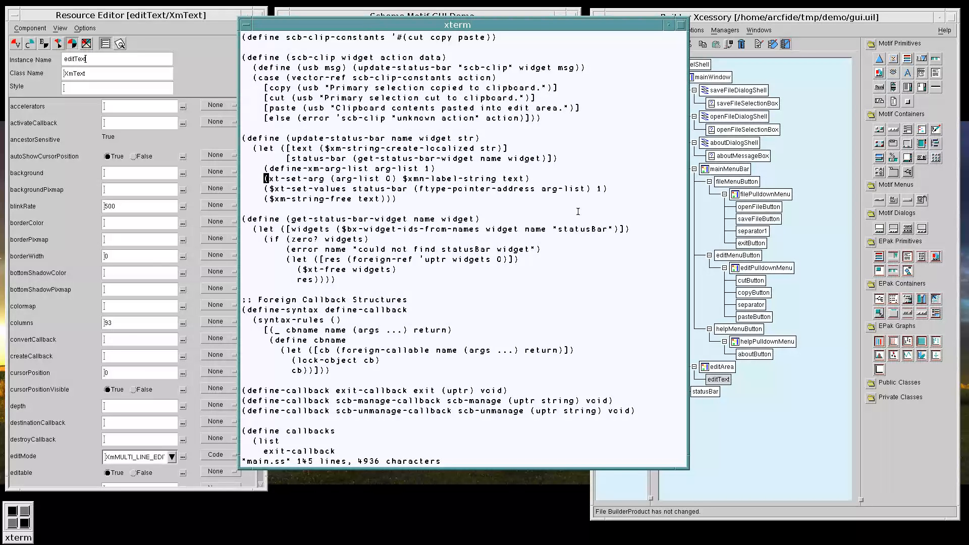
pyautogui.moveTo(561, 211)
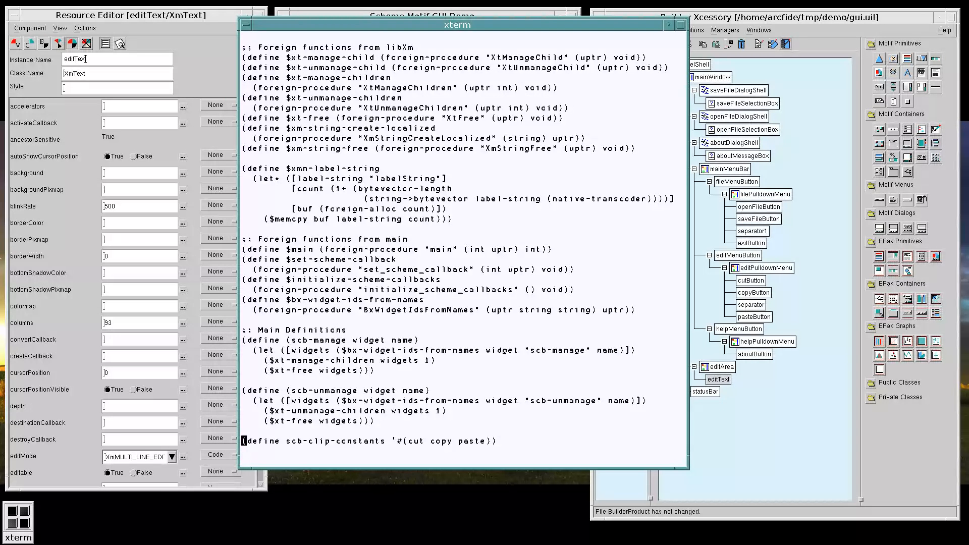
# Step: Define $xt-set-values as foreign-procedure "XtSetValues" (uptr uptr unsigned-int) void and save main.ss
pyautogui.scroll(3)
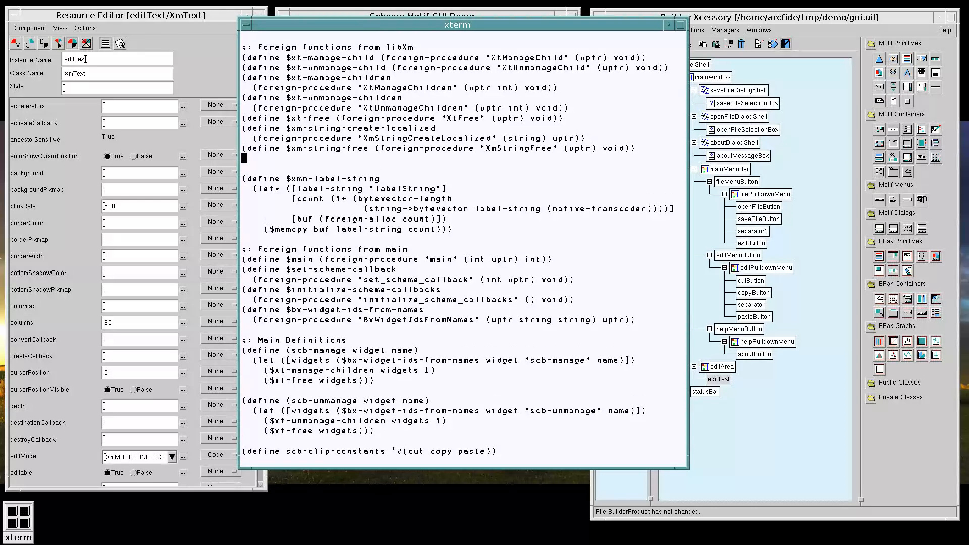
pyautogui.write('(define $xt-set-values (foreign-procedure "XtSetValues" (')
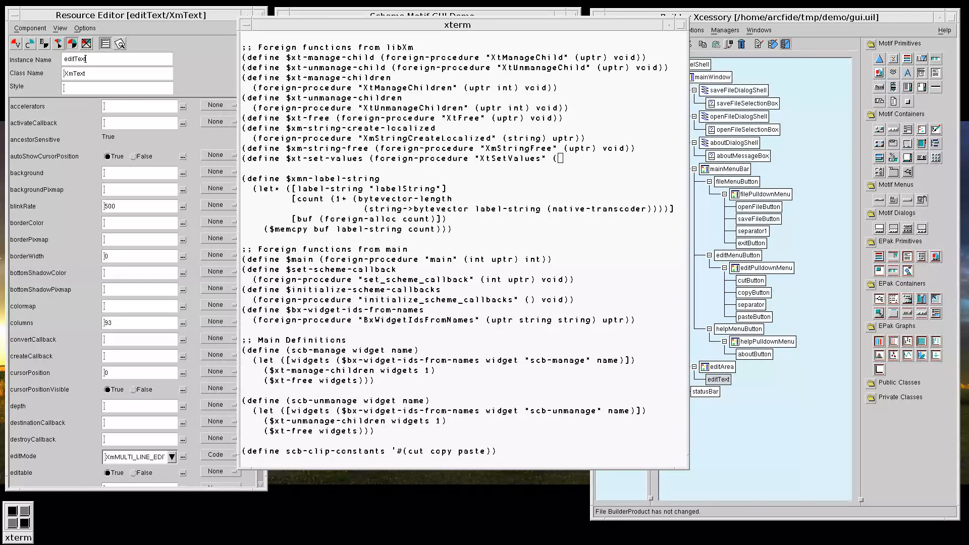
pyautogui.moveTo(329, 221)
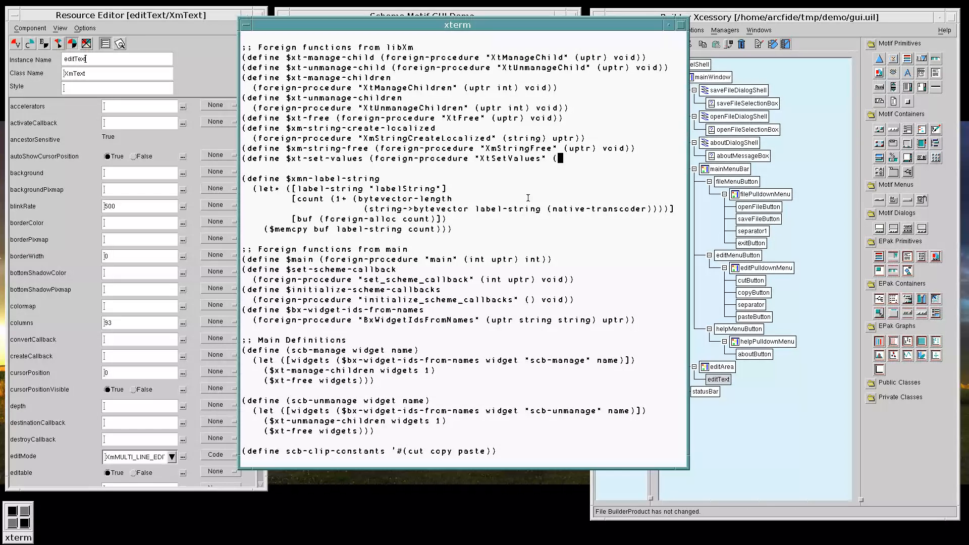
pyautogui.write('uptr uptr')
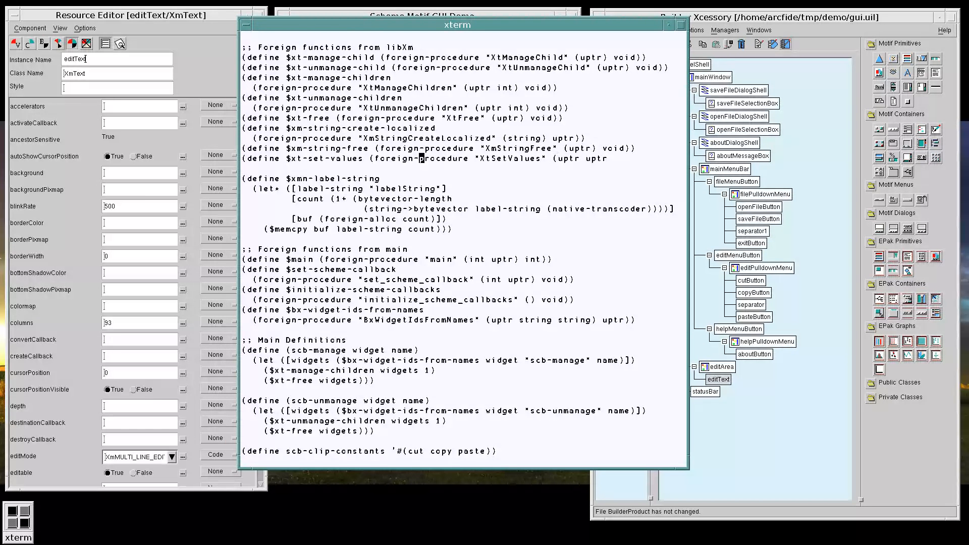
pyautogui.scroll(3)
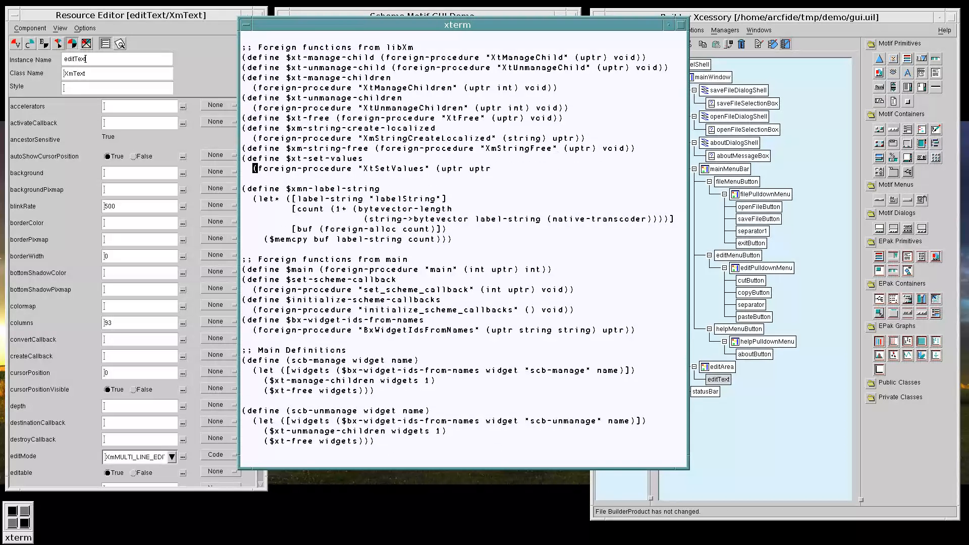
pyautogui.write('unsigned-int) void))')
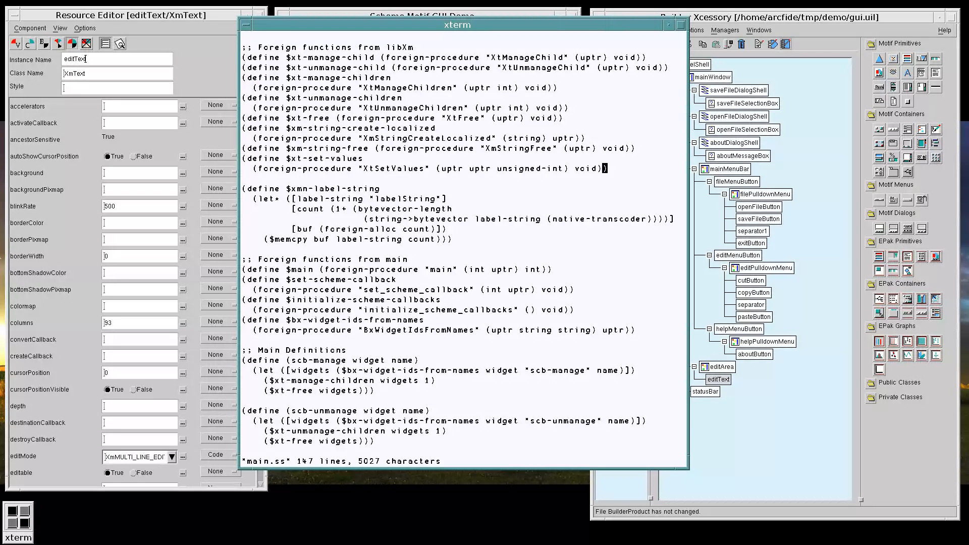
pyautogui.scroll(-3)
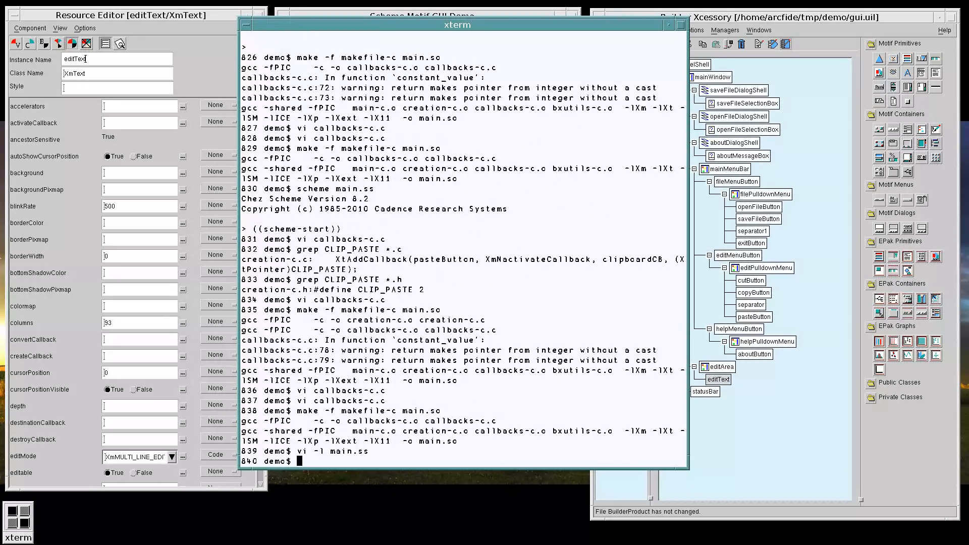
# Step: Run make -f makefile-c main.so, start scheme main.ss with (scheme-start), then reopen main.ss in vi -l
pyautogui.write('make -f m')
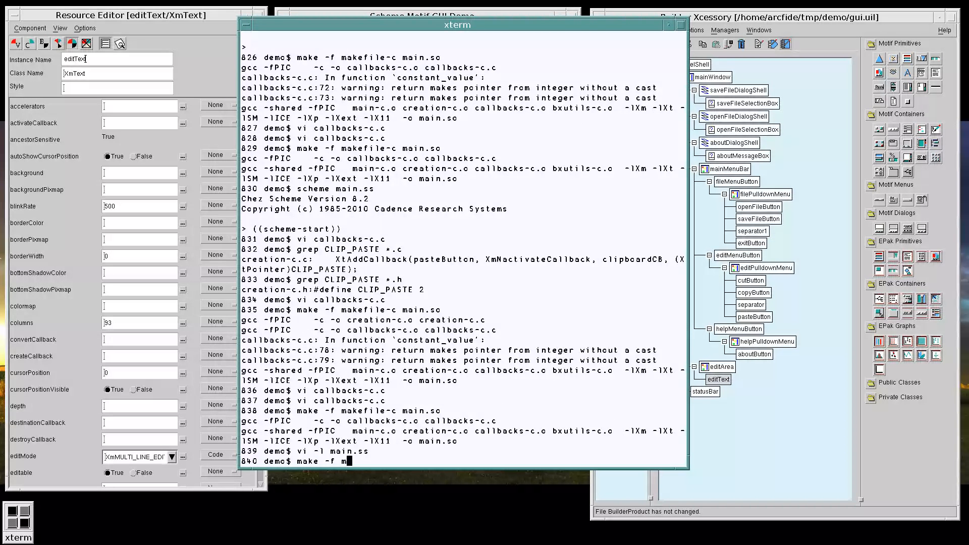
pyautogui.write('akefile-c main.so')
pyautogui.write('scheme main.ss')
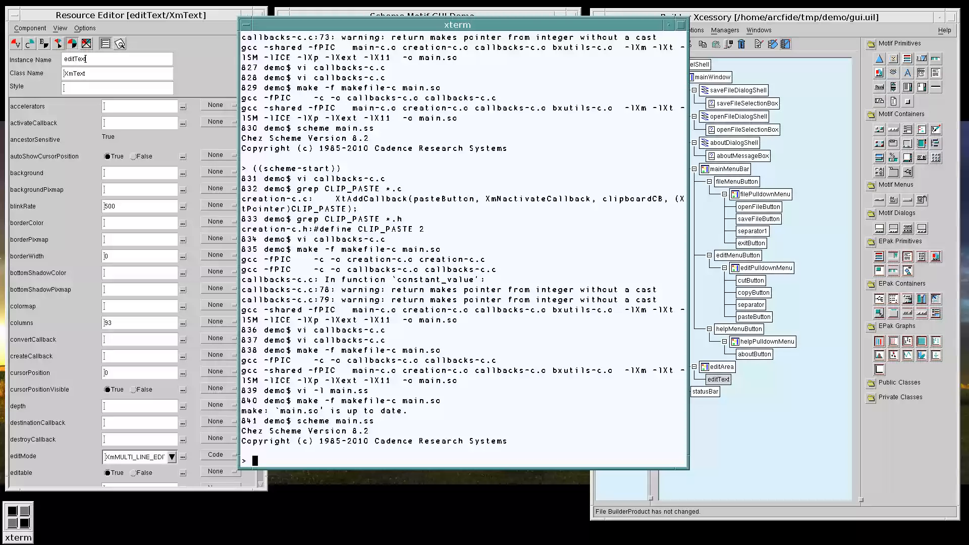
pyautogui.write('((scheme-start')
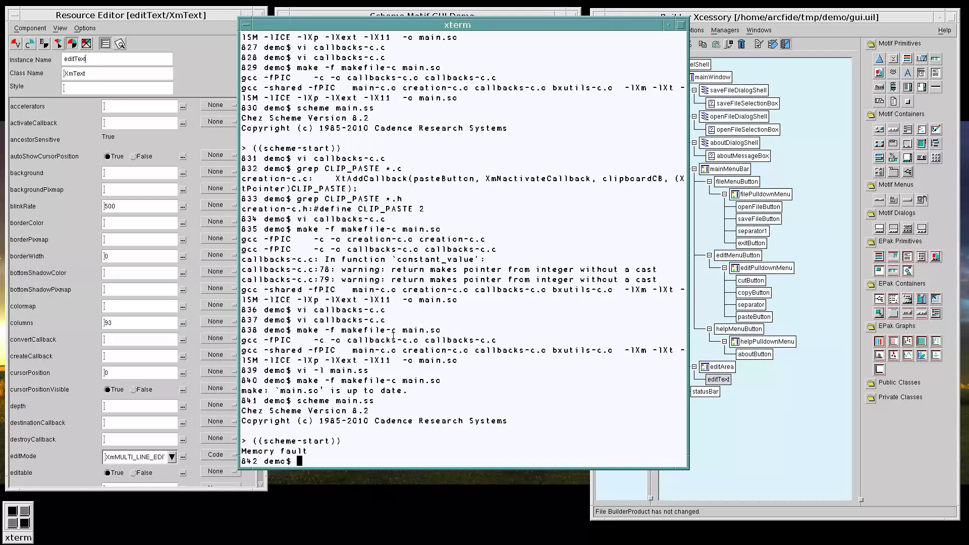
pyautogui.write('vi -l')
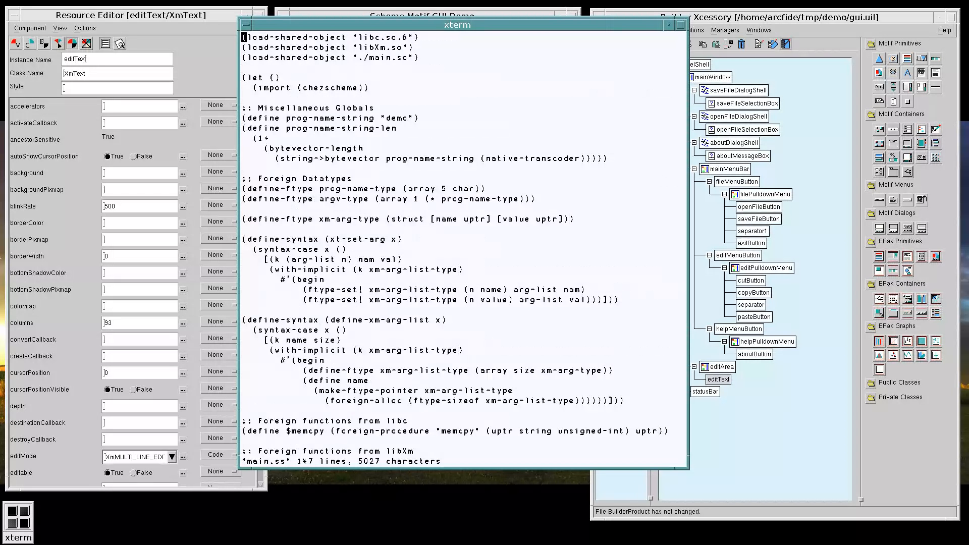
# Step: Add (printf "~s~n" action) to scb-clip and foreign-free the arg-list, rerun, then open callbacks-c.c
pyautogui.scroll(-3)
pyautogui.write('(prin')
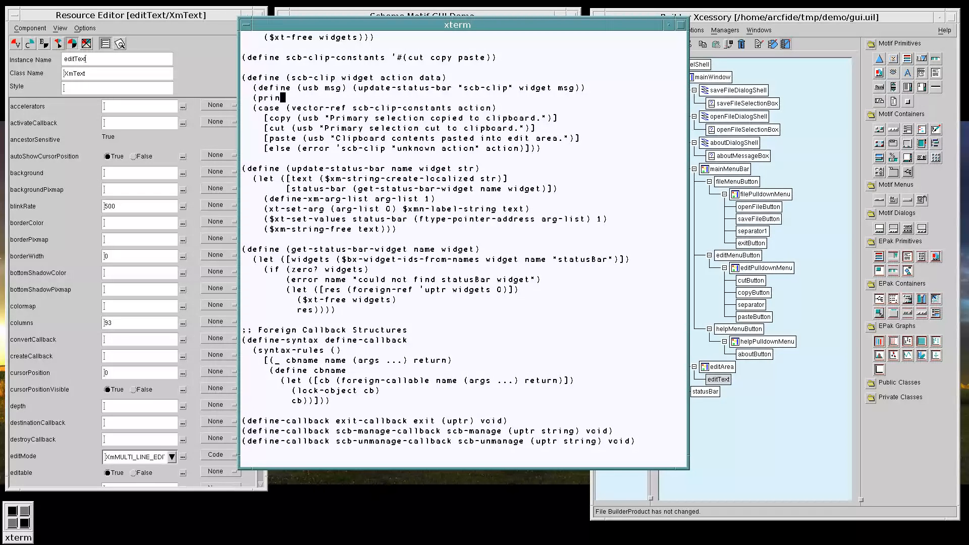
pyautogui.write('tf "~s~n" action)')
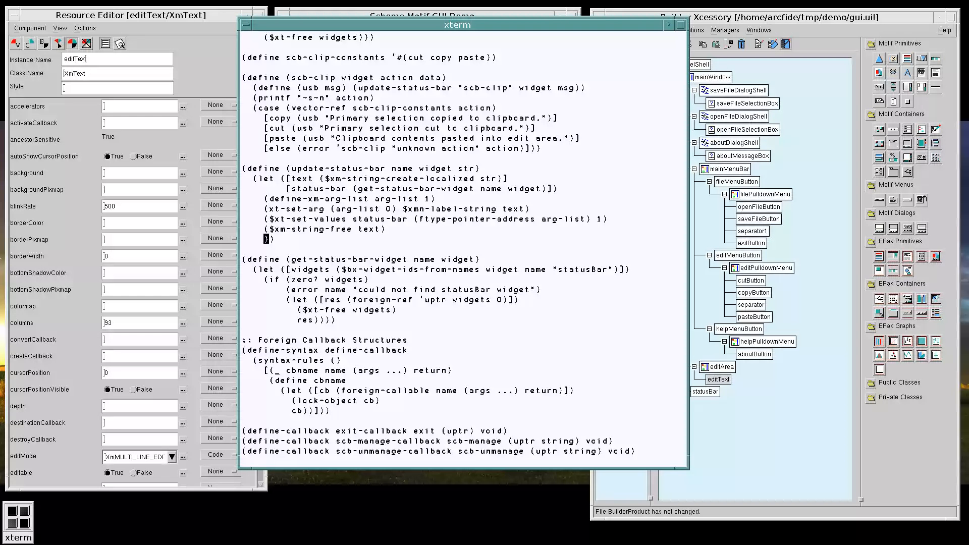
pyautogui.write('(foreign-free (ftype-pointer-address arg-list')
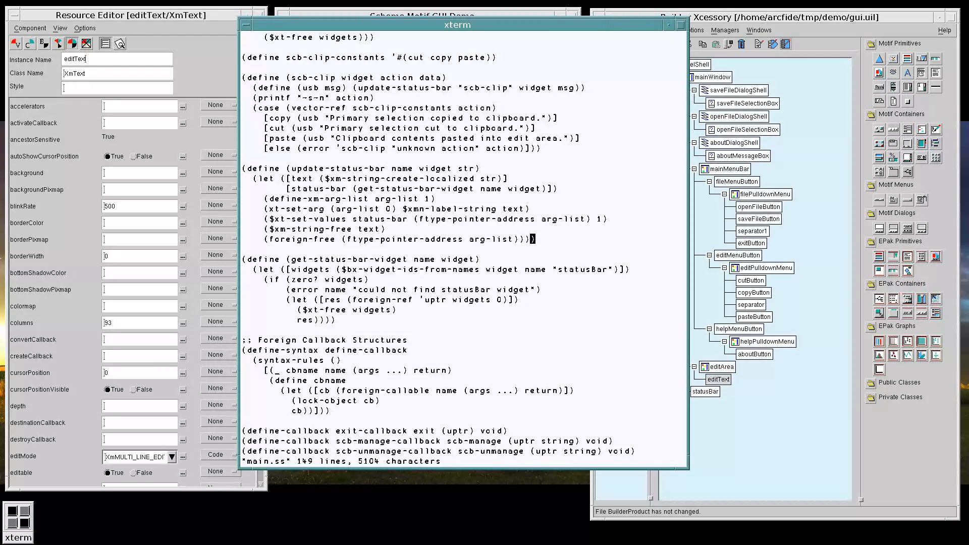
pyautogui.moveTo(356, 200)
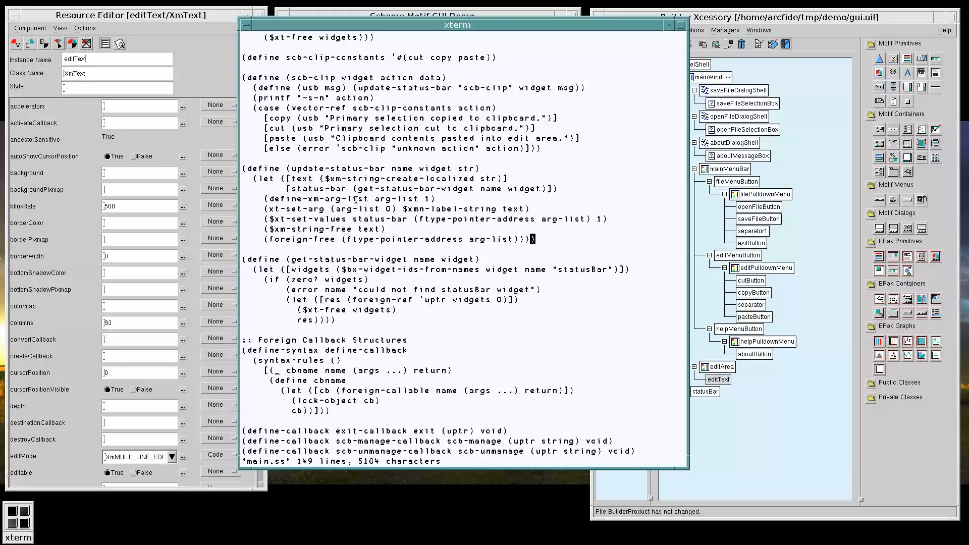
pyautogui.moveTo(434, 209)
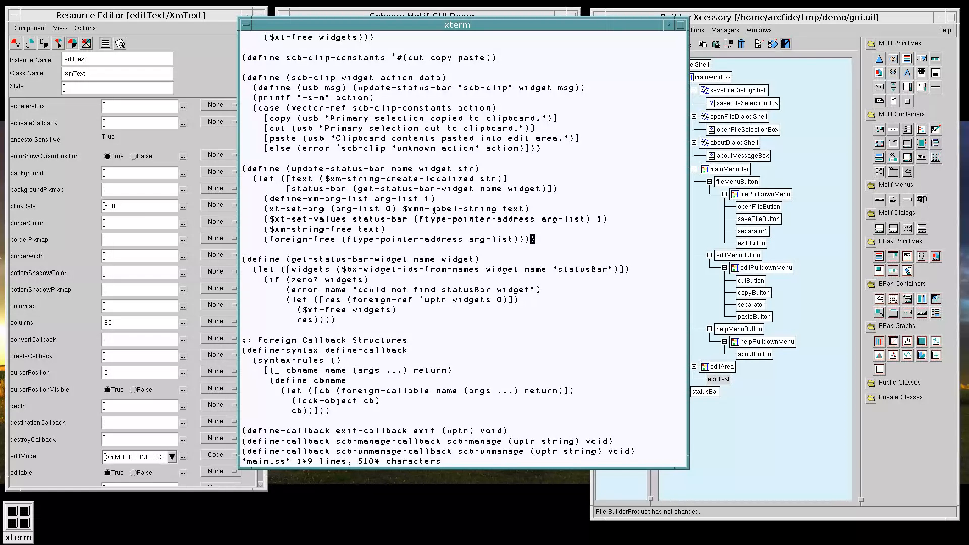
pyautogui.moveTo(518, 210)
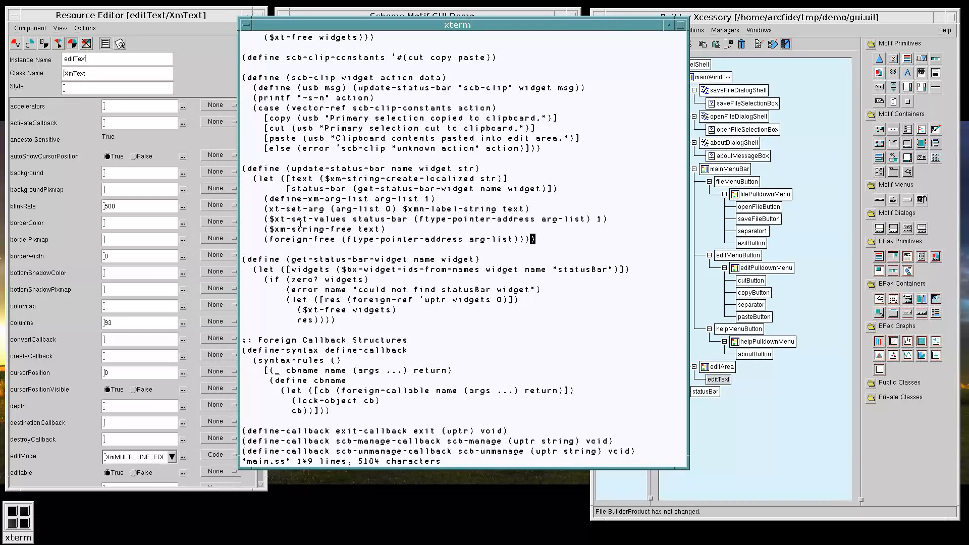
pyautogui.moveTo(385, 240)
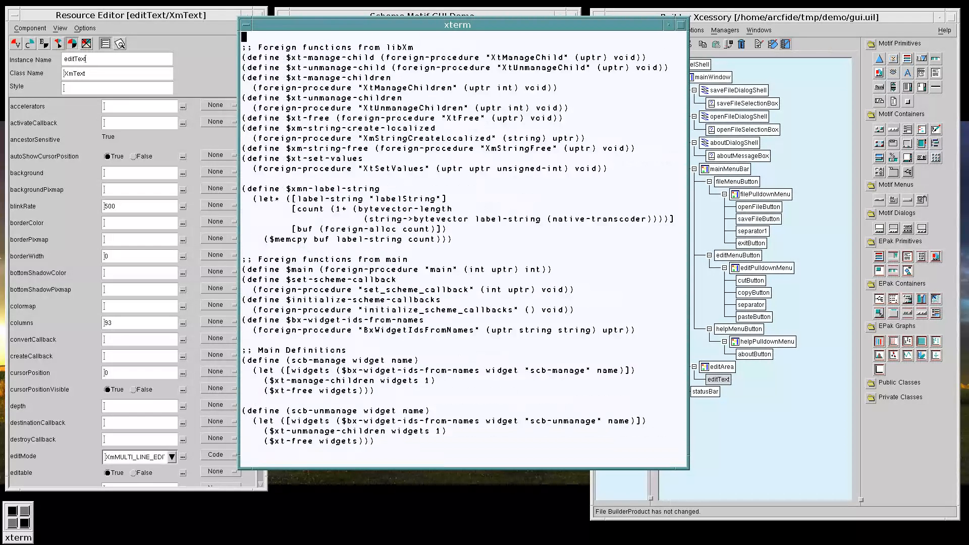
pyautogui.scroll(-3)
pyautogui.write('vi cal')
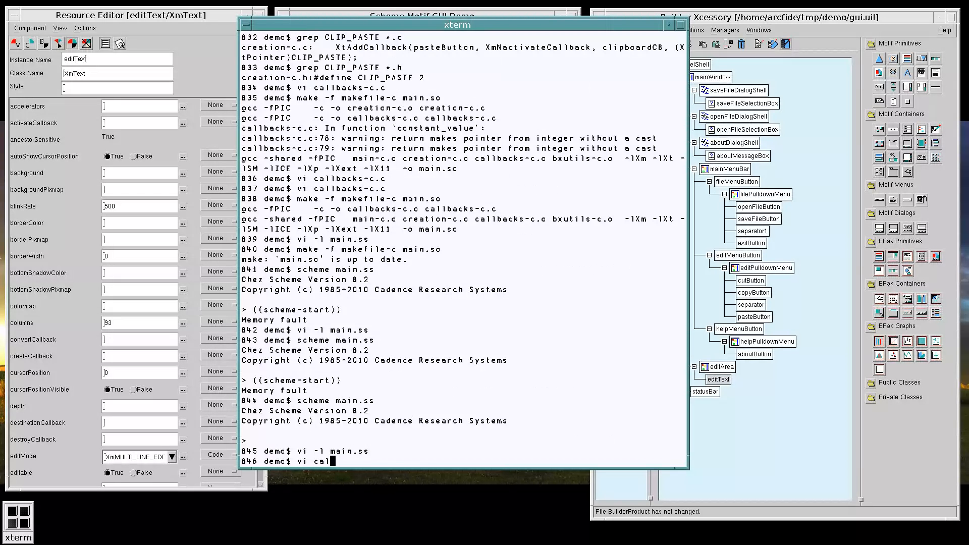
pyautogui.press('Return')
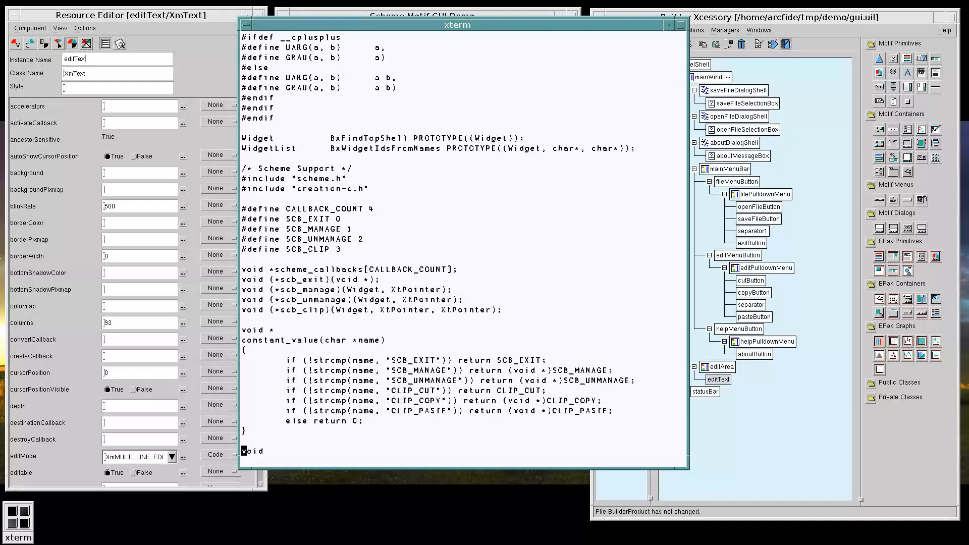
pyautogui.scroll(-3)
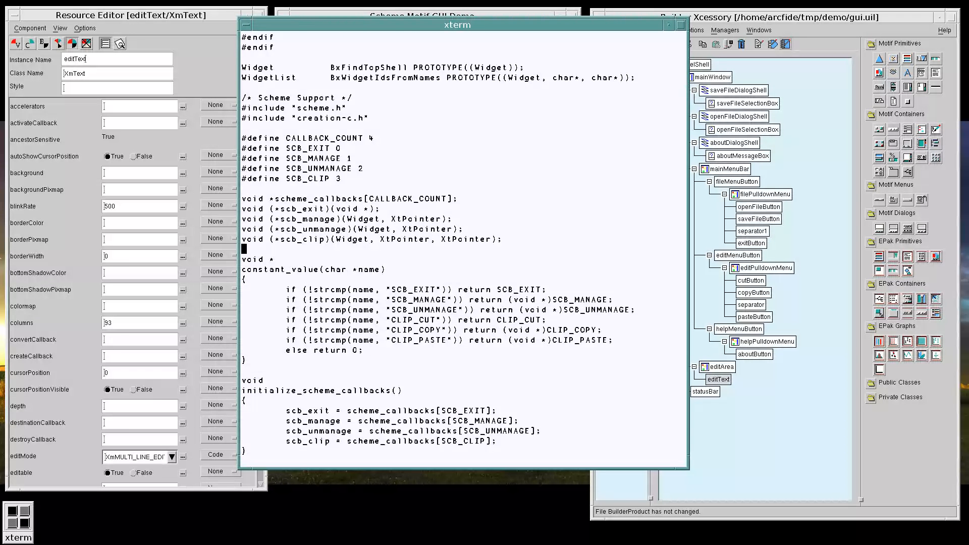
pyautogui.scroll(-3)
pyautogui.write('vi')
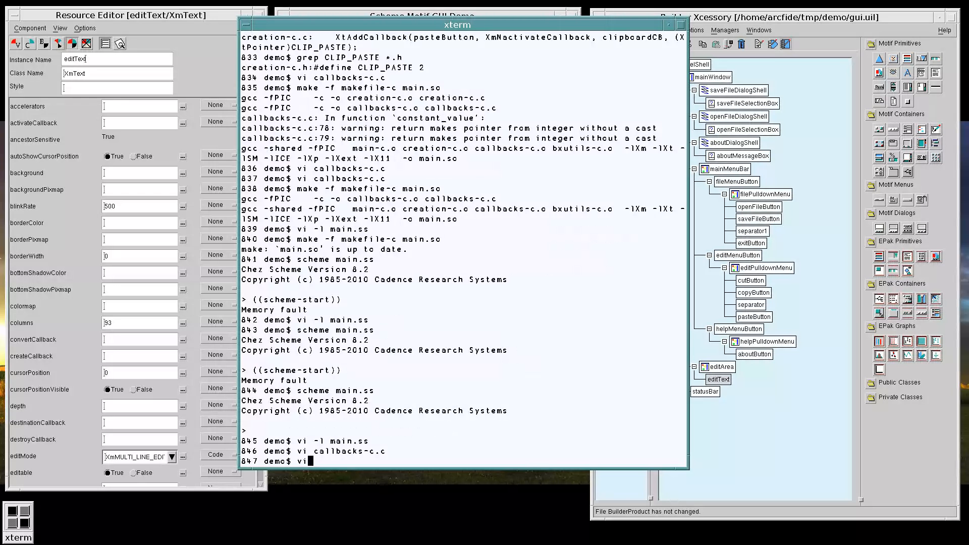
pyautogui.write('-l main.s')
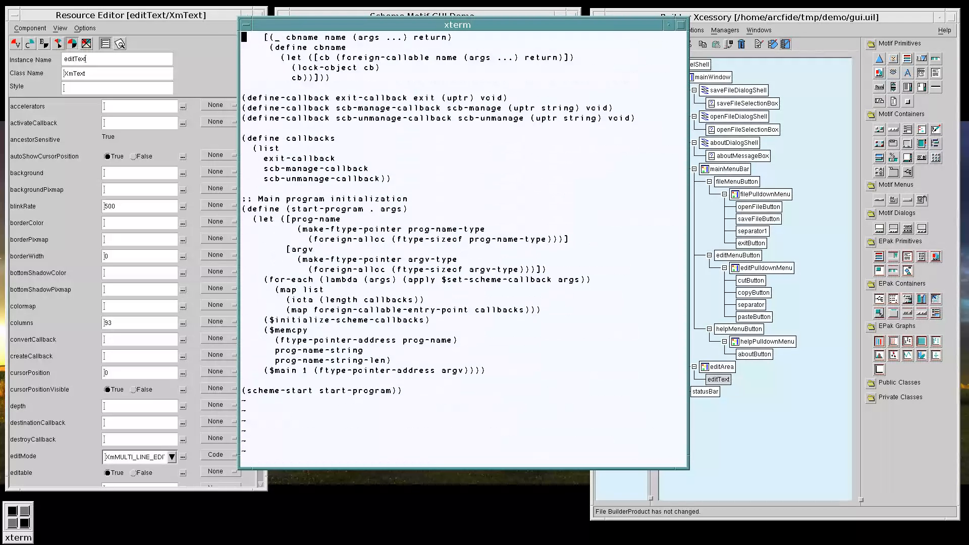
# Step: Define scb-clip-callback as (uptr uptr uptr) void in main.ss, exit vi and launch scheme
pyautogui.scroll(3)
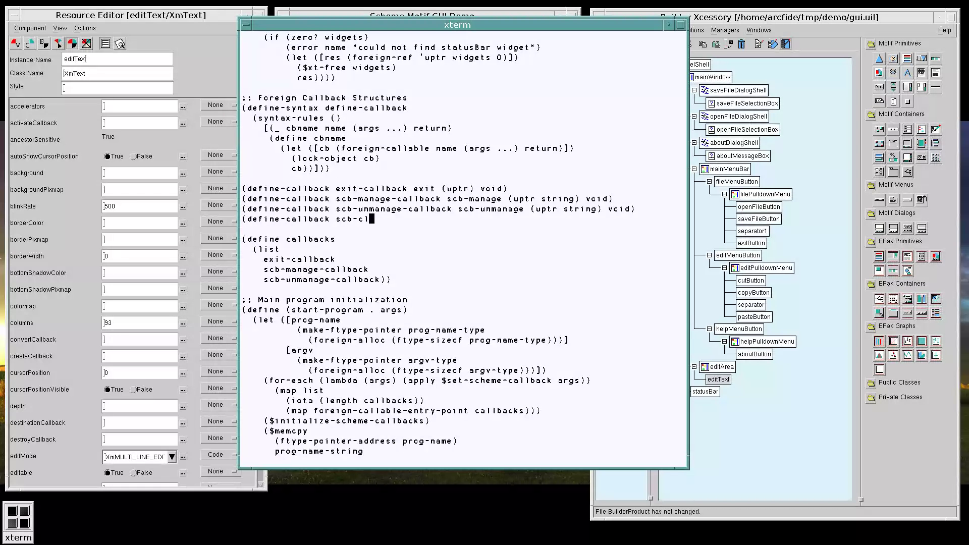
pyautogui.write('ip-callback scb-clip (uptr uptr uptr')
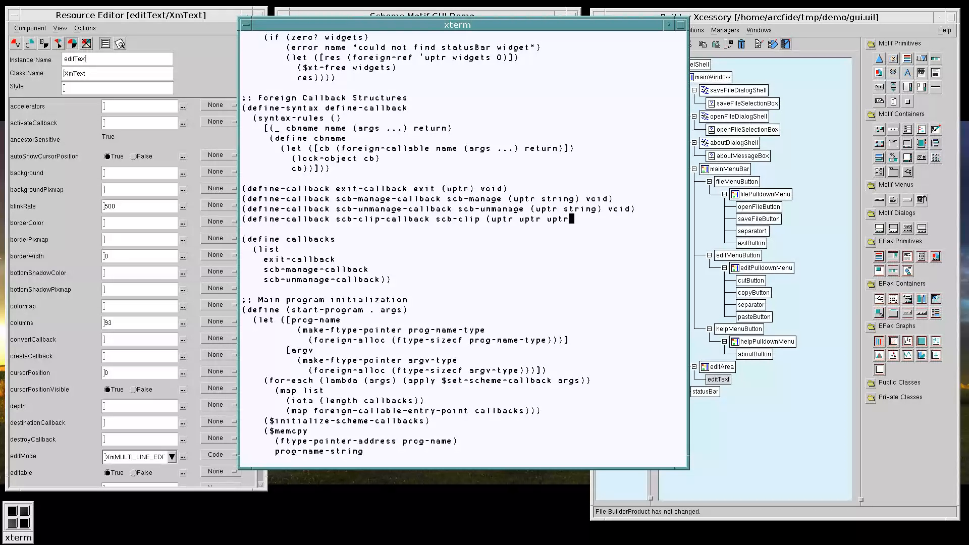
pyautogui.write(') void)')
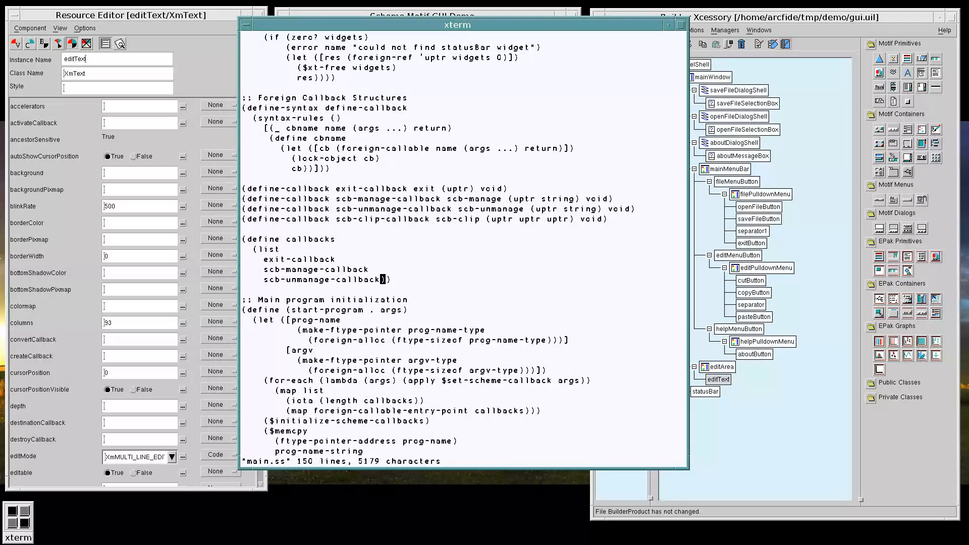
pyautogui.scroll(-3)
pyautogui.write('scheme')
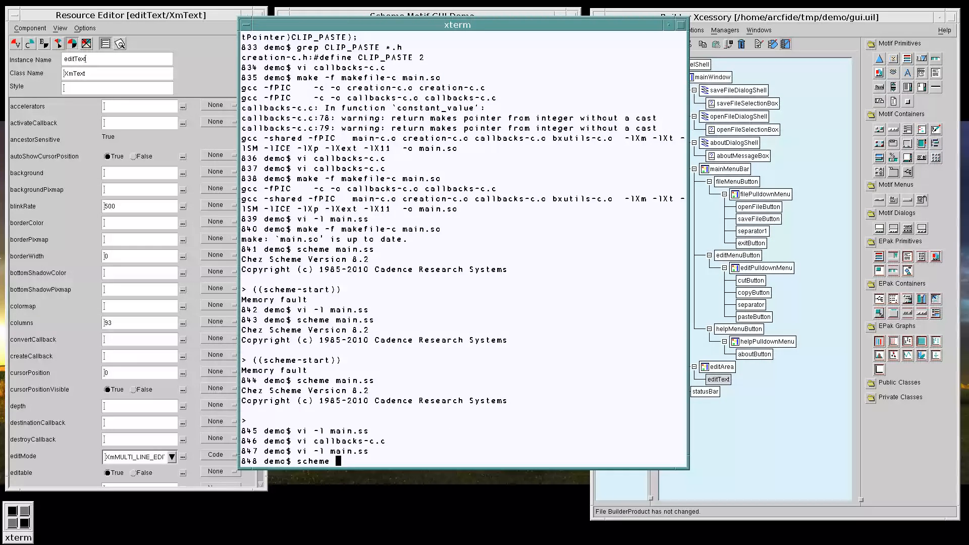
pyautogui.click(422, 16)
pyautogui.write(' main.ss')
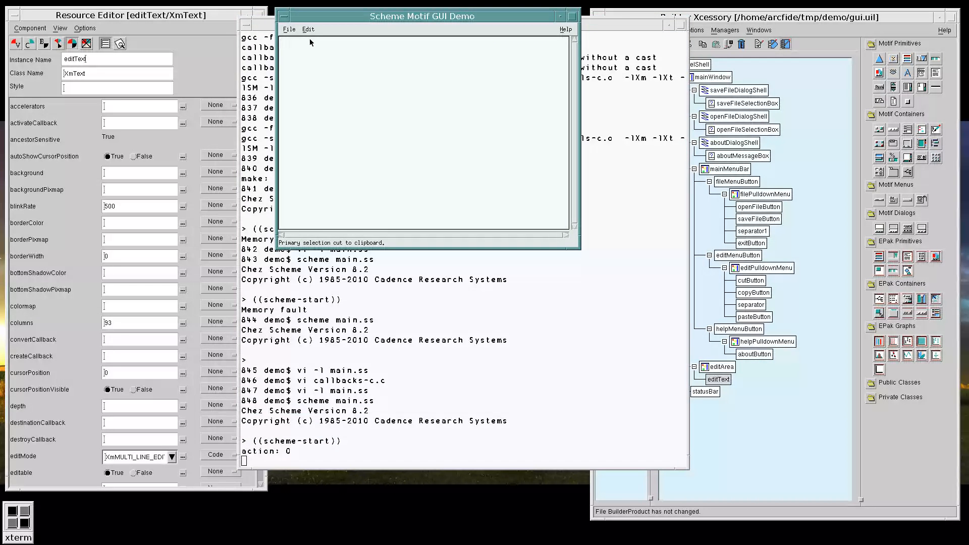
pyautogui.moveTo(311, 161)
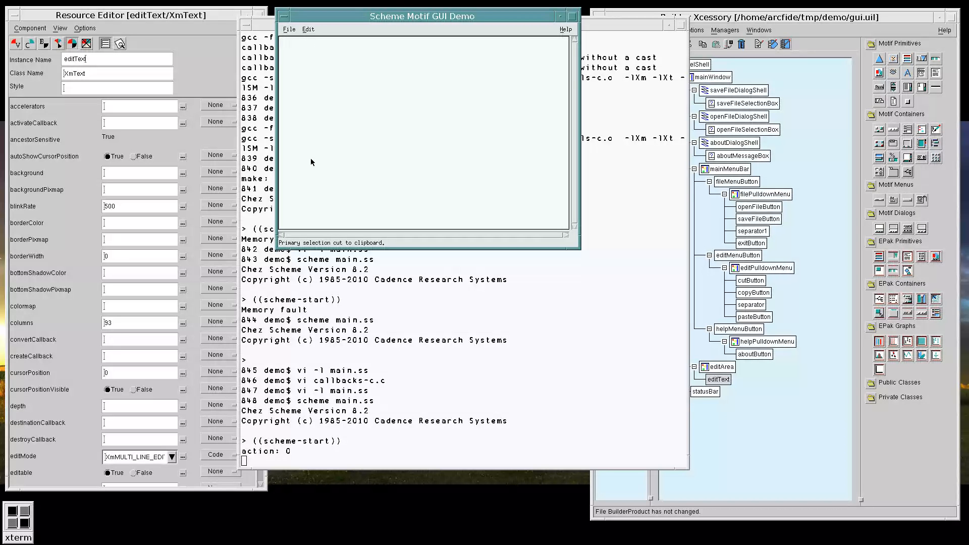
pyautogui.moveTo(349, 249)
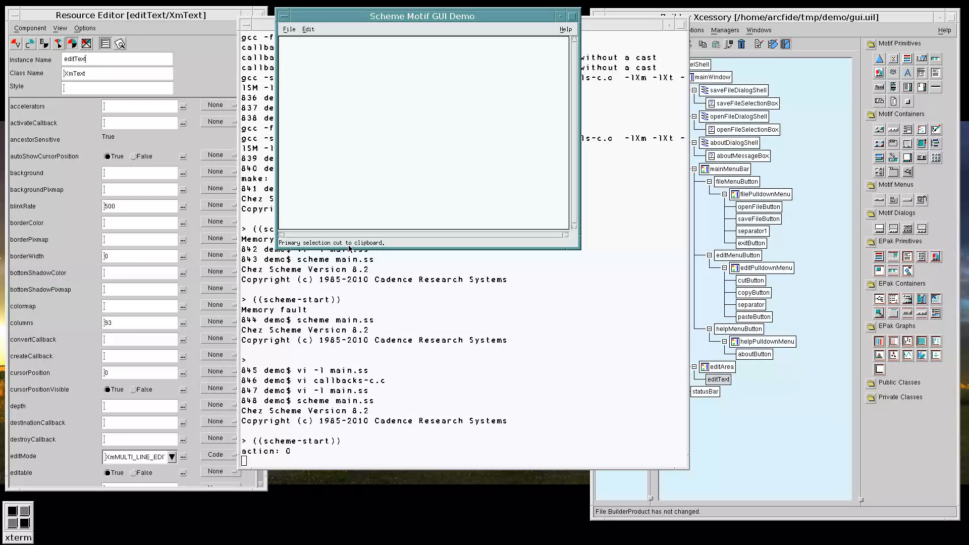
# Step: Choose Edit > Cut, Copy and Paste in the demo, logging actions 0, 1, 2, then reopen main.ss
pyautogui.click(308, 29)
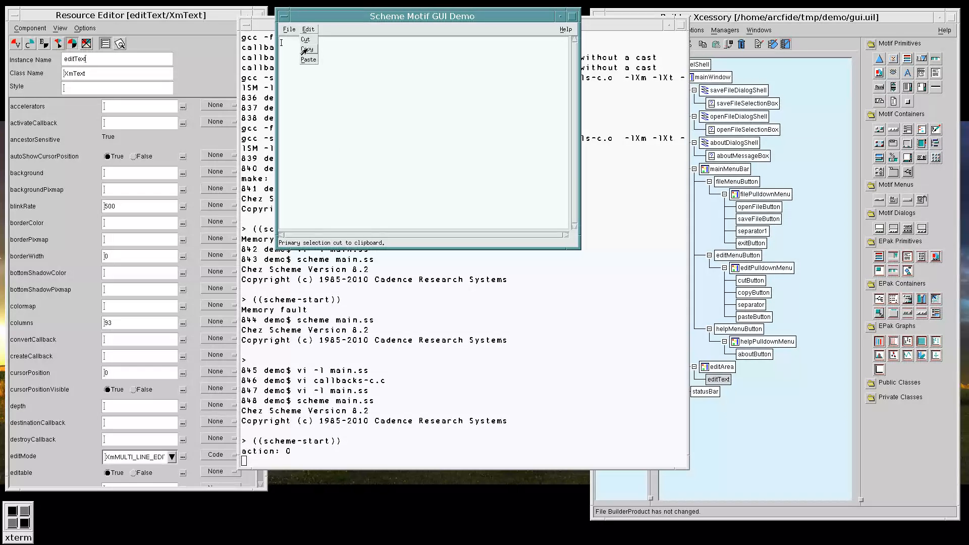
pyautogui.click(307, 50)
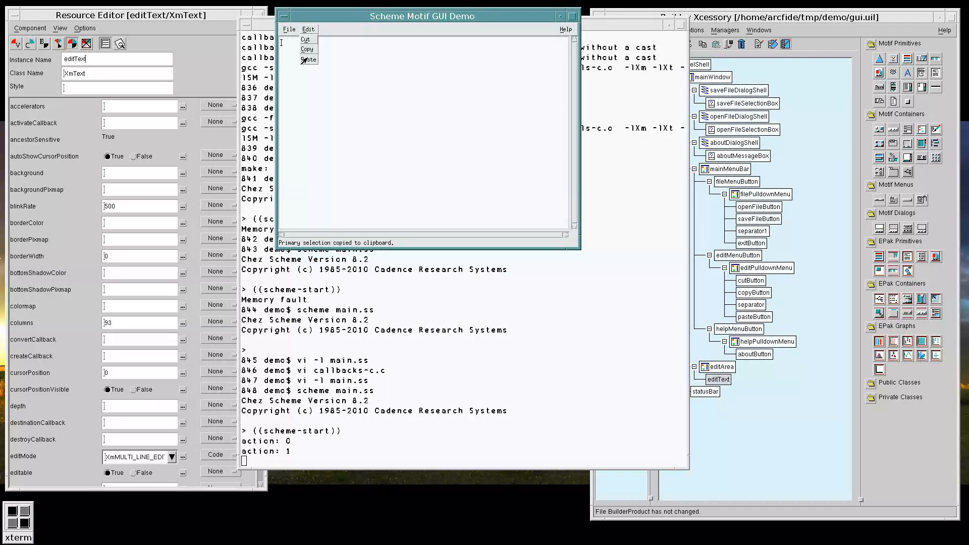
pyautogui.click(307, 59)
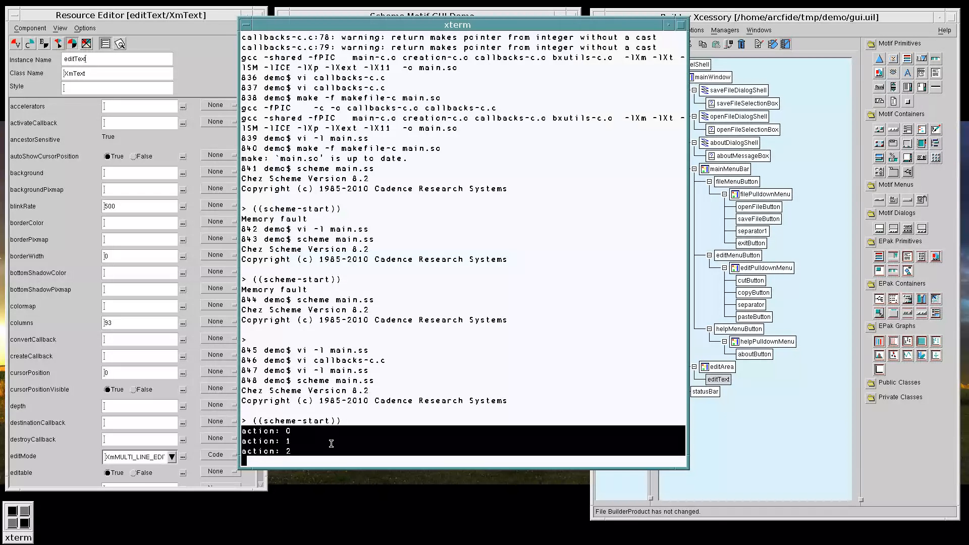
pyautogui.click(287, 29)
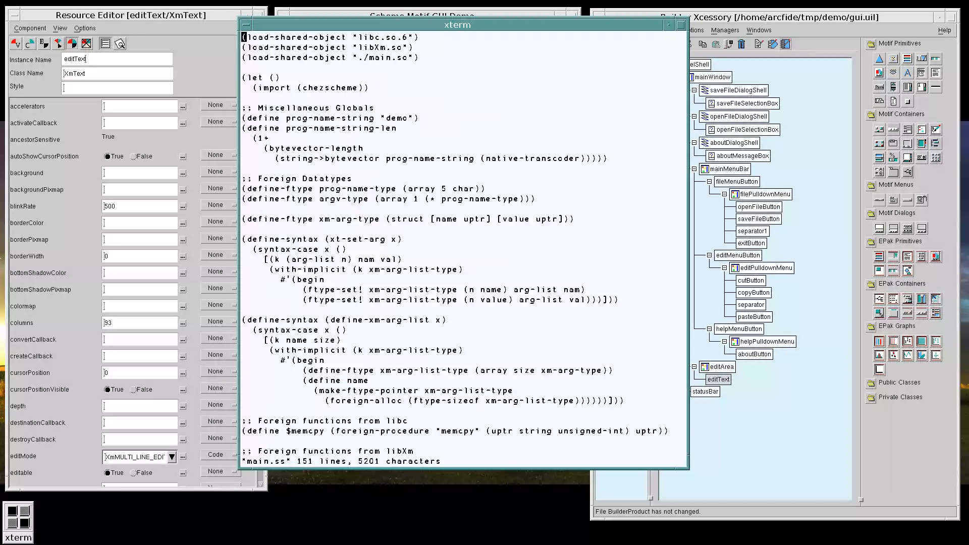
pyautogui.scroll(-3)
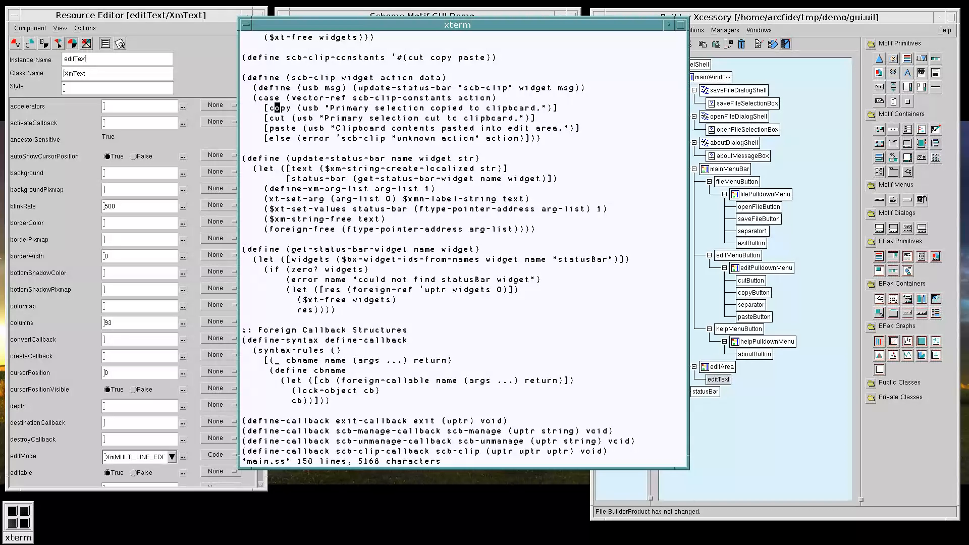
# Step: Read :!man XmTextCopy, then start splitting scb-clip's copy, cut and paste clauses onto separate lines
pyautogui.write(':!man X')
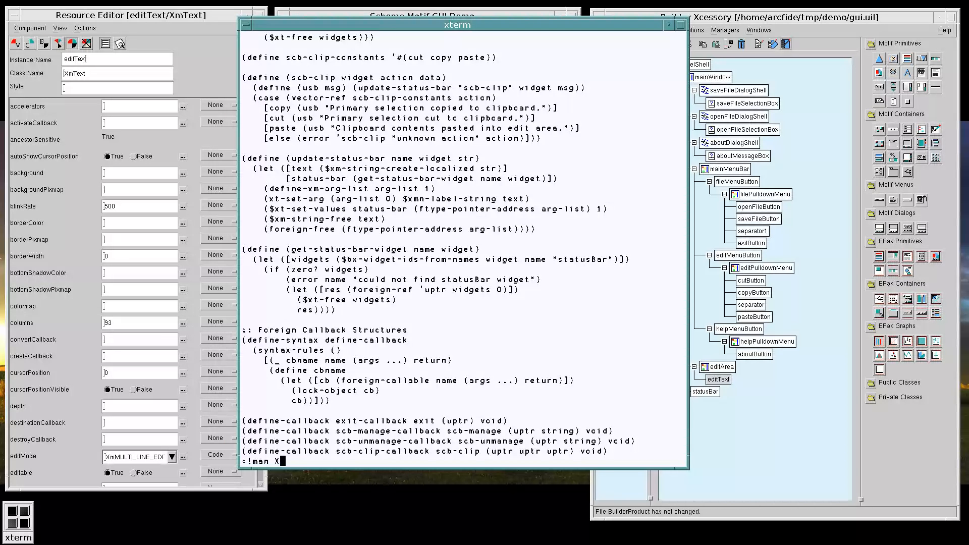
pyautogui.write('XmTextCopy')
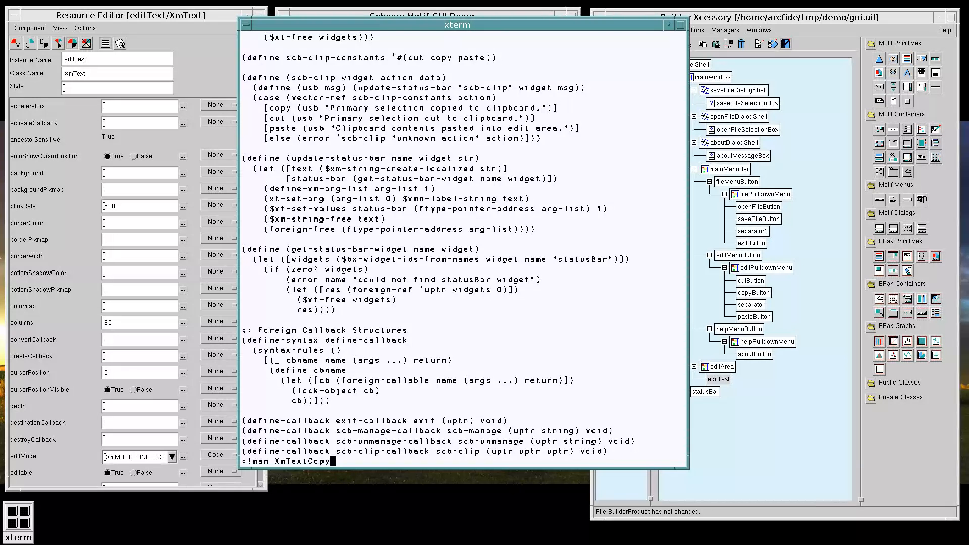
pyautogui.press('Return')
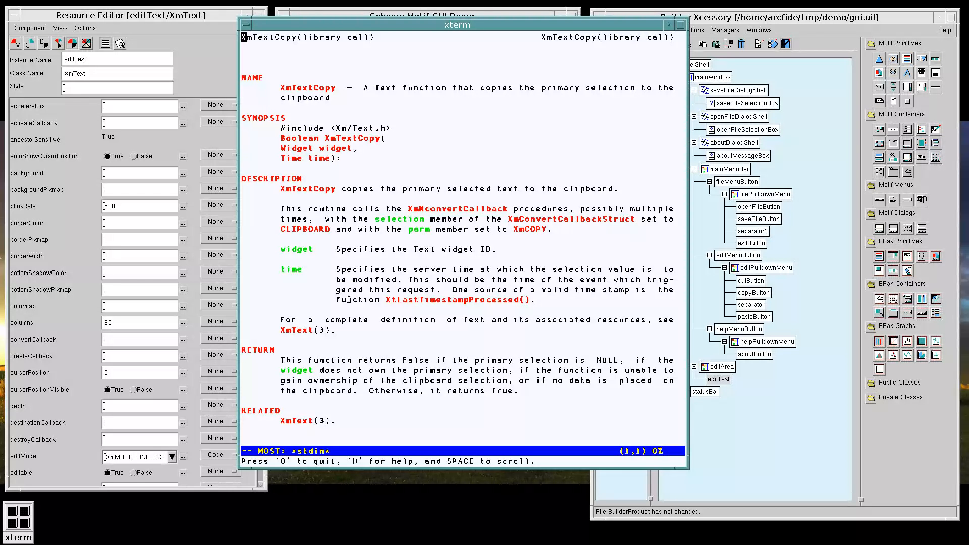
pyautogui.doubleClick(319, 158)
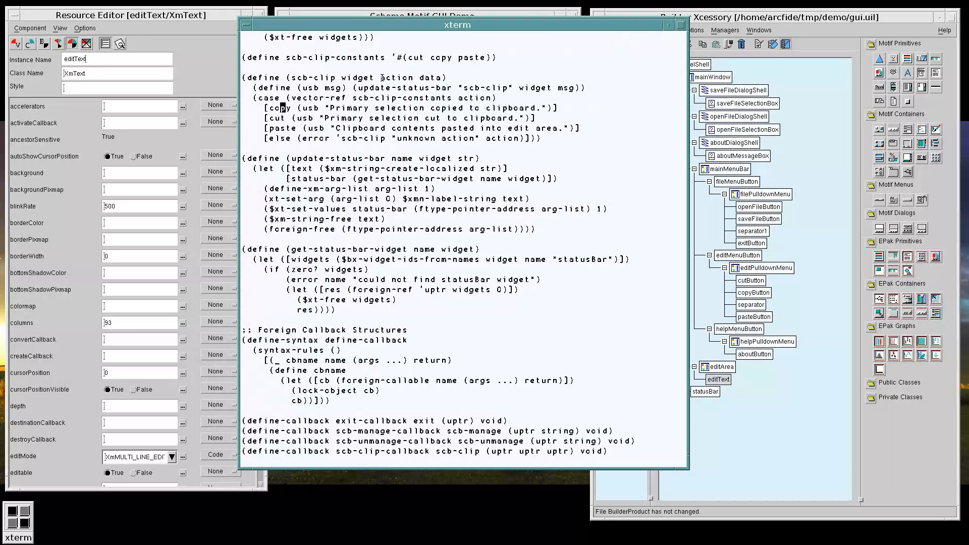
pyautogui.doubleClick(429, 78)
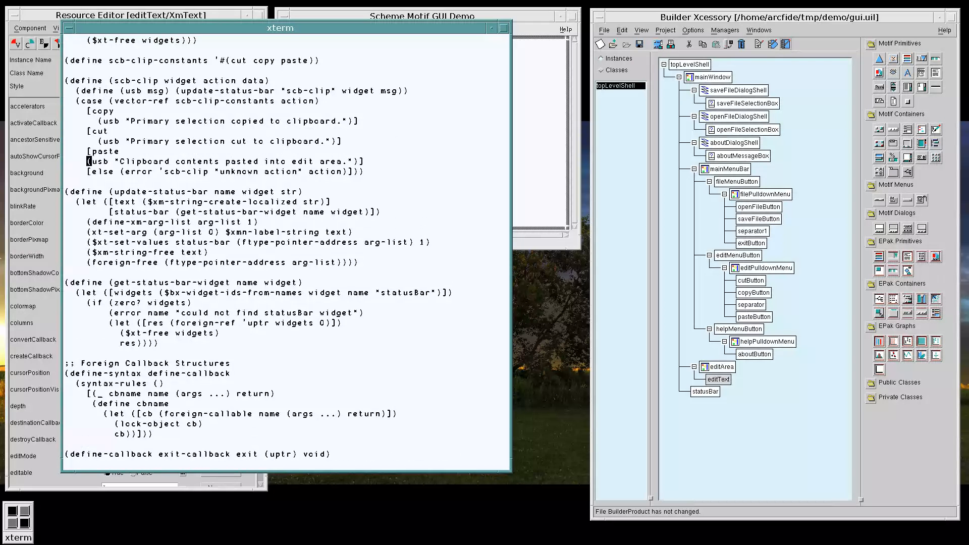
# Step: Make the copy case call ($xm-text-copy edit-text (get-time)) before updating the status bar
pyautogui.scroll(-3)
pyautogui.write('($xm-text-')
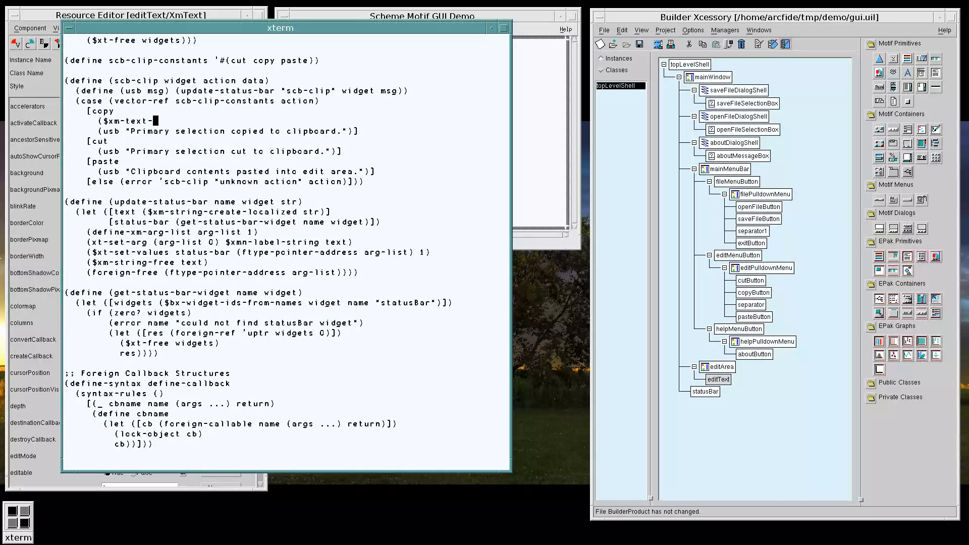
pyautogui.write('copy wid')
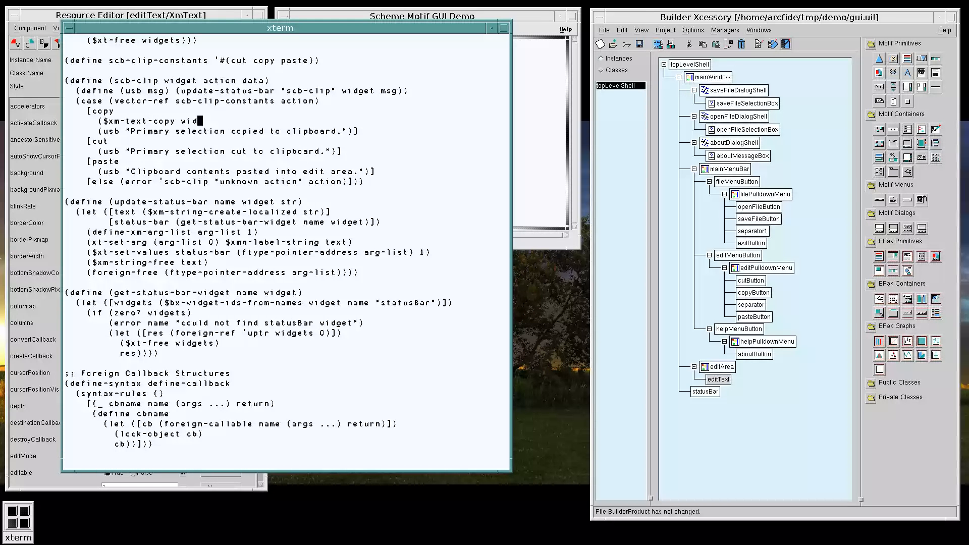
pyautogui.write('get')
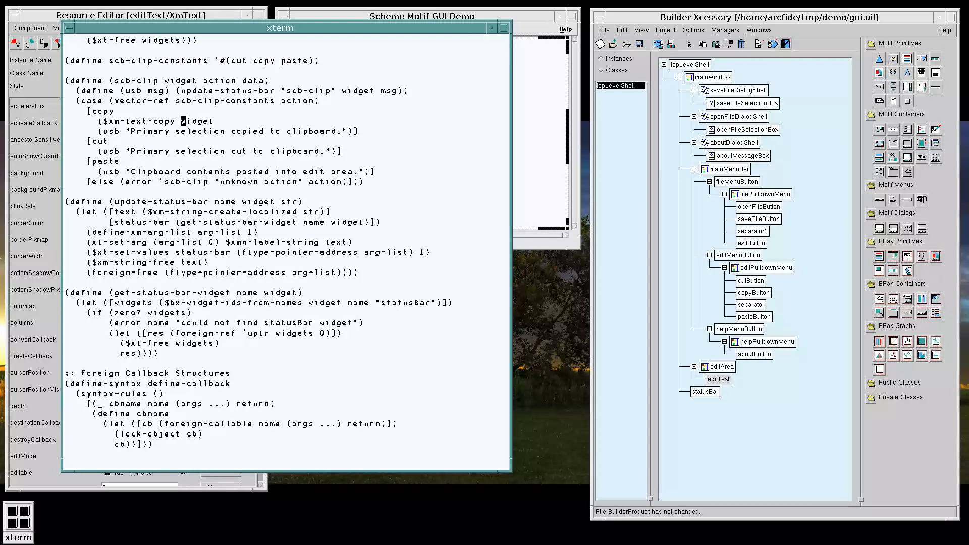
pyautogui.write('edit-area')
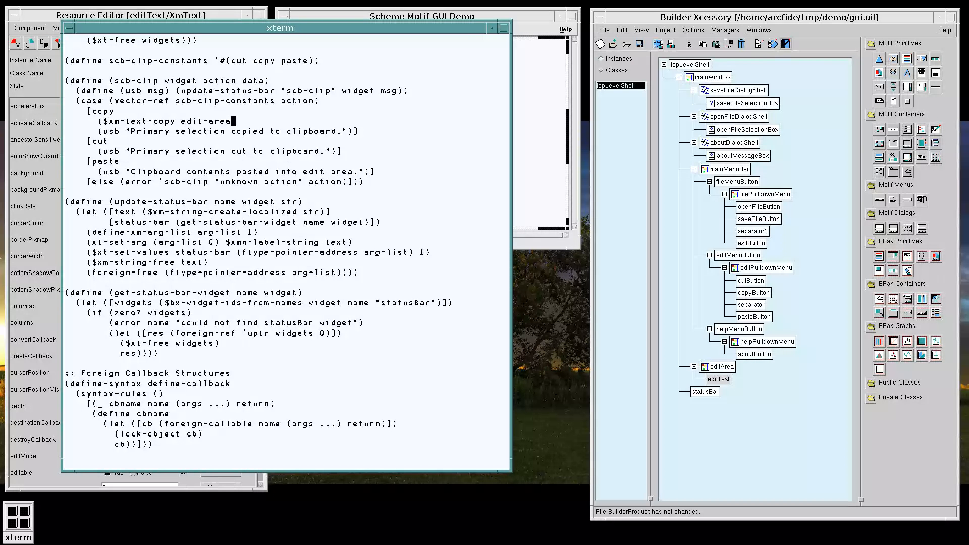
pyautogui.write('(get-time)')
pyautogui.write('($xm-tex')
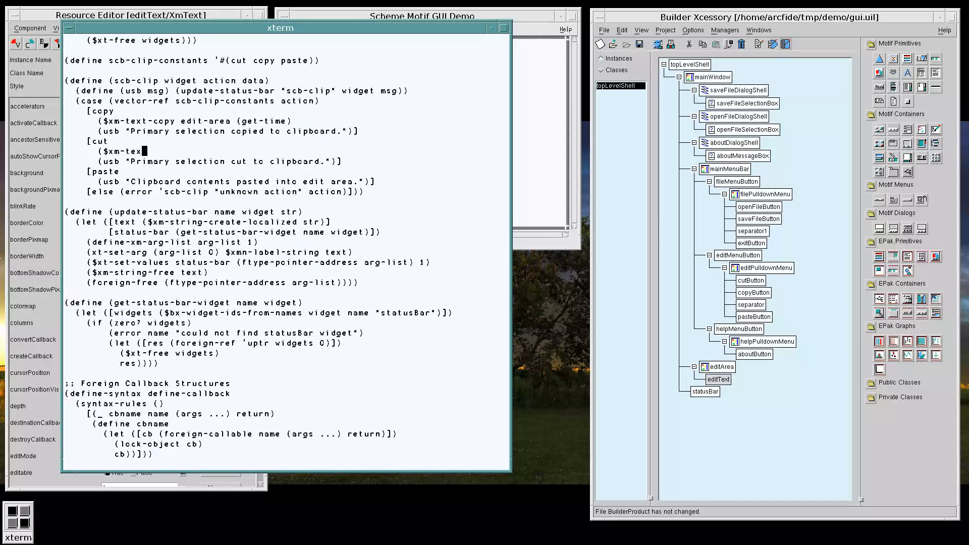
# Step: Add ($xm-text-cut edit-text (get-time)) and ($xm-text-paste edit-text) to the cut and paste cases
pyautogui.write('t-cut edit-text (get-time))')
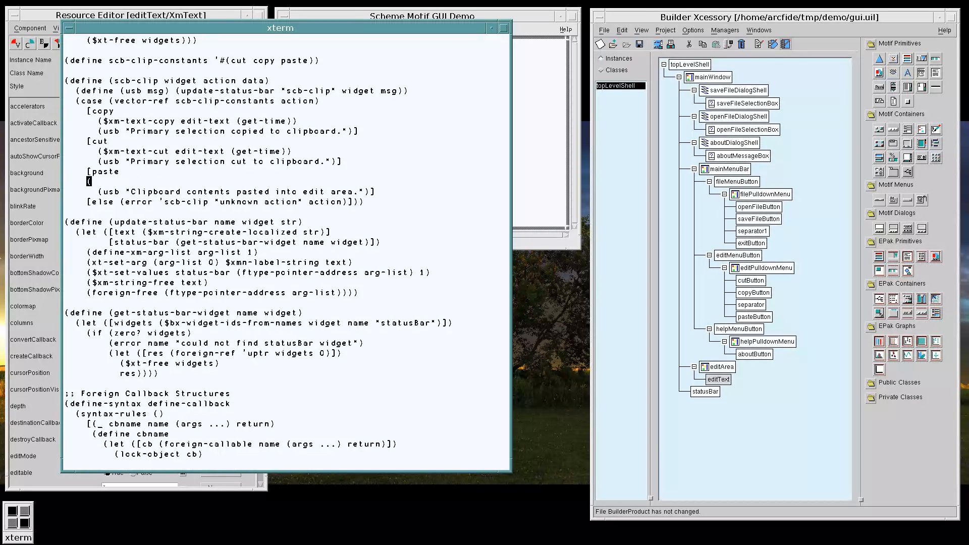
pyautogui.write('($xm-text-paste edit-text')
pyautogui.write('(defien')
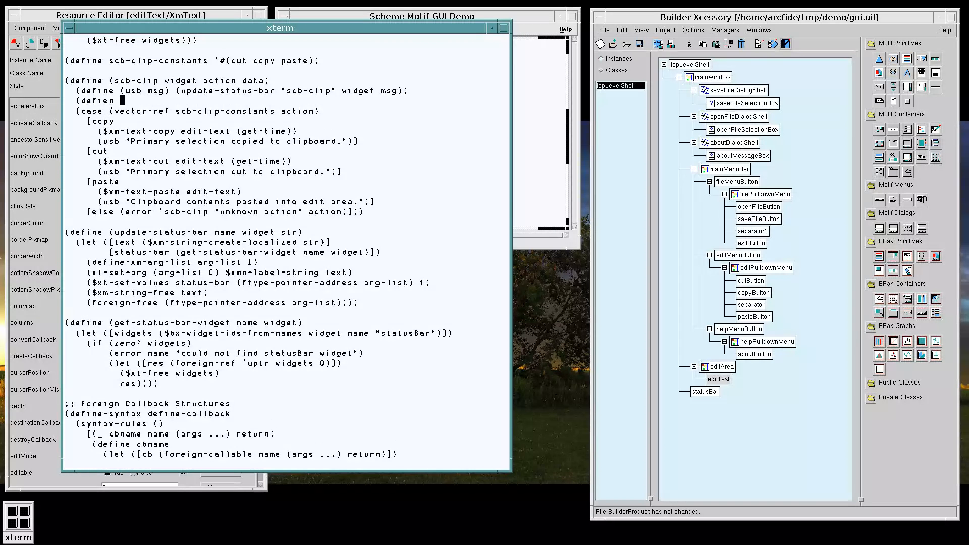
# Step: Add a (define (get-time) --) stub and bind edit-text via (get-edit-text-widget widget "scb-clip")
pyautogui.write('get')
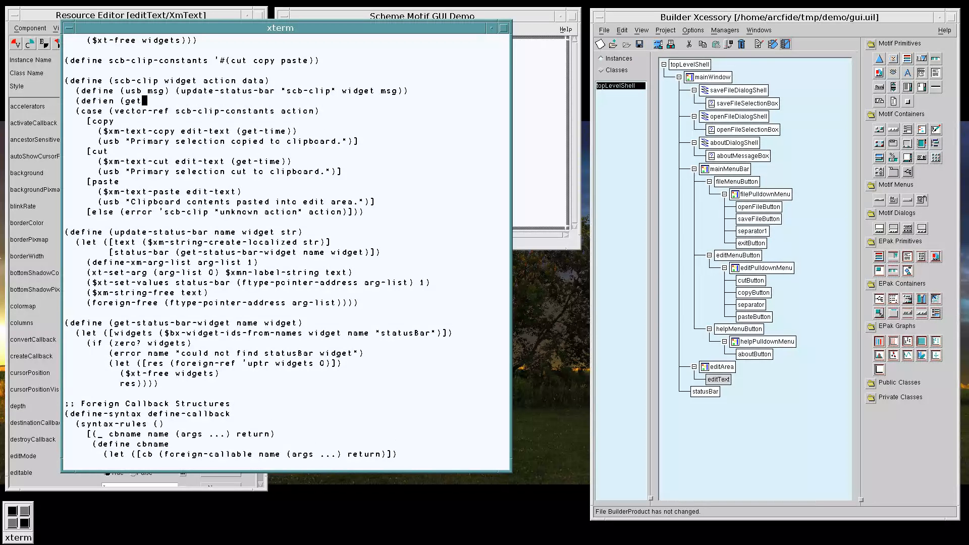
pyautogui.write('(define (get-time) --')
pyautogui.write('(let')
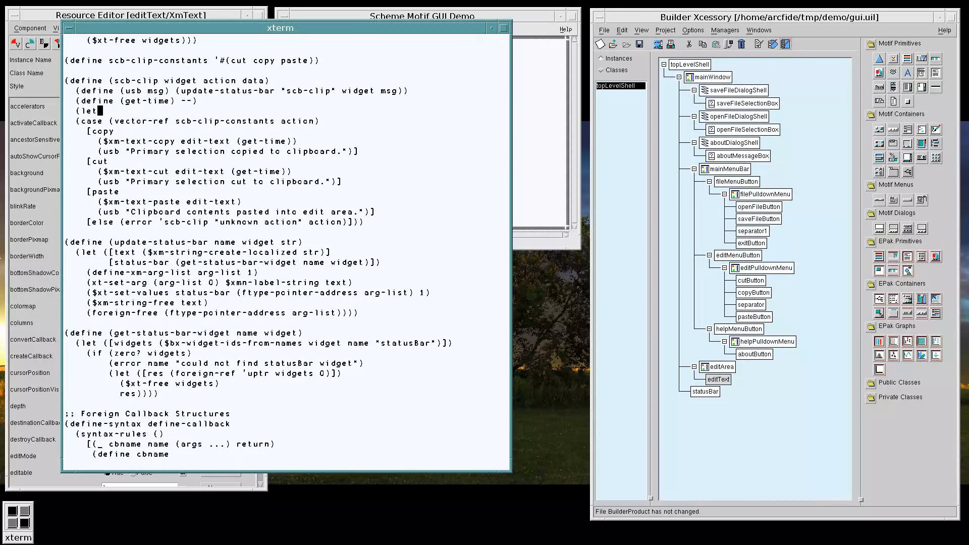
pyautogui.write('([edit-text')
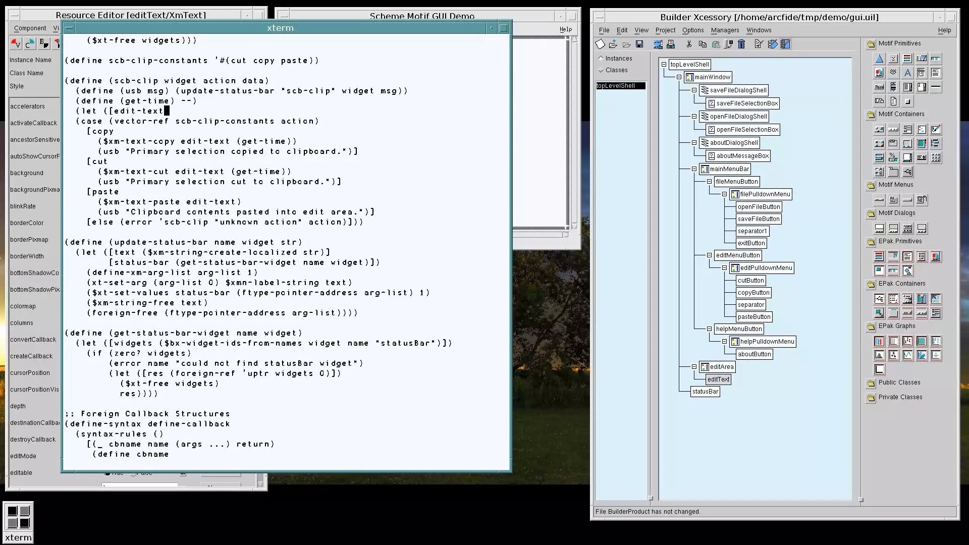
pyautogui.write('(get-edit-text-widget widge')
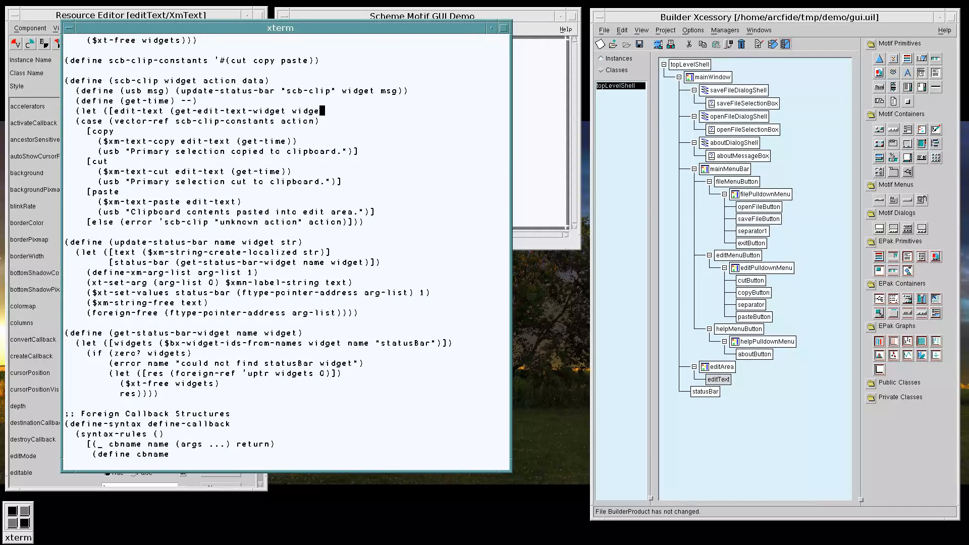
pyautogui.write('"scb-clip')
pyautogui.write('(define (get-edit-text-')
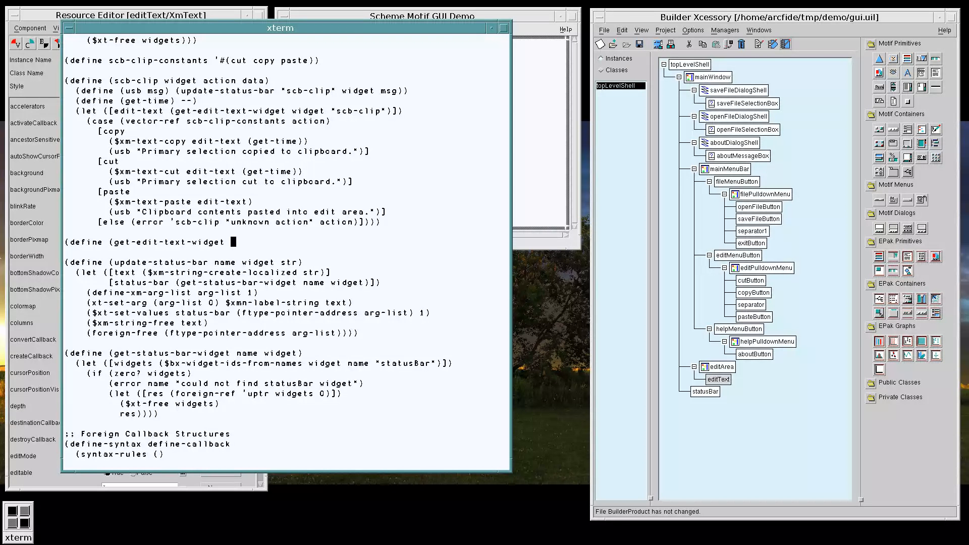
# Step: Begin the helper definition (define (get-edit-text-widget widget name)
pyautogui.write('widget')
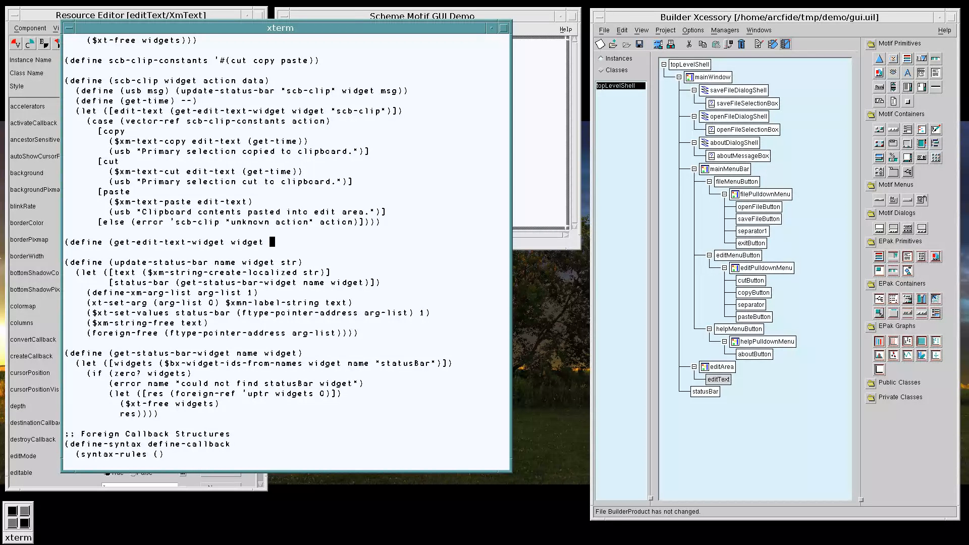
pyautogui.write('name)')
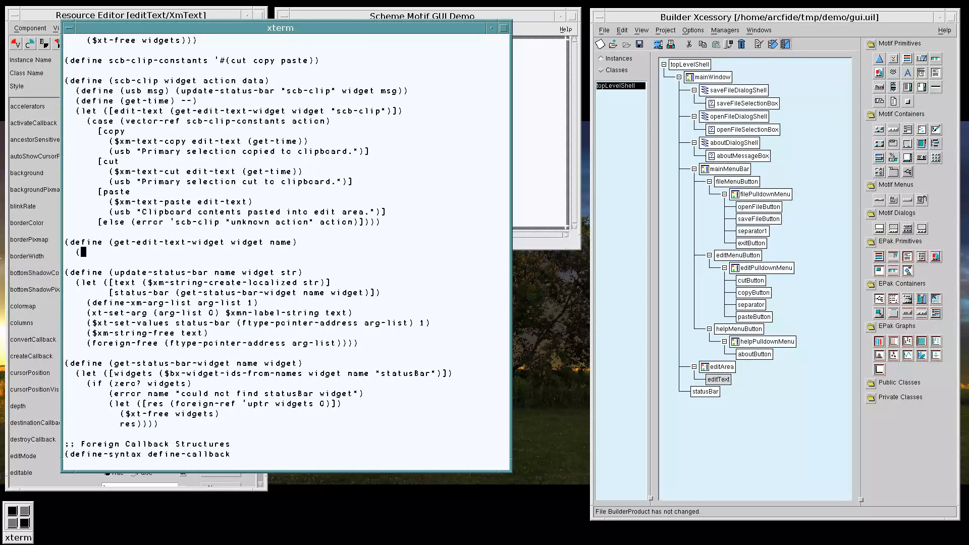